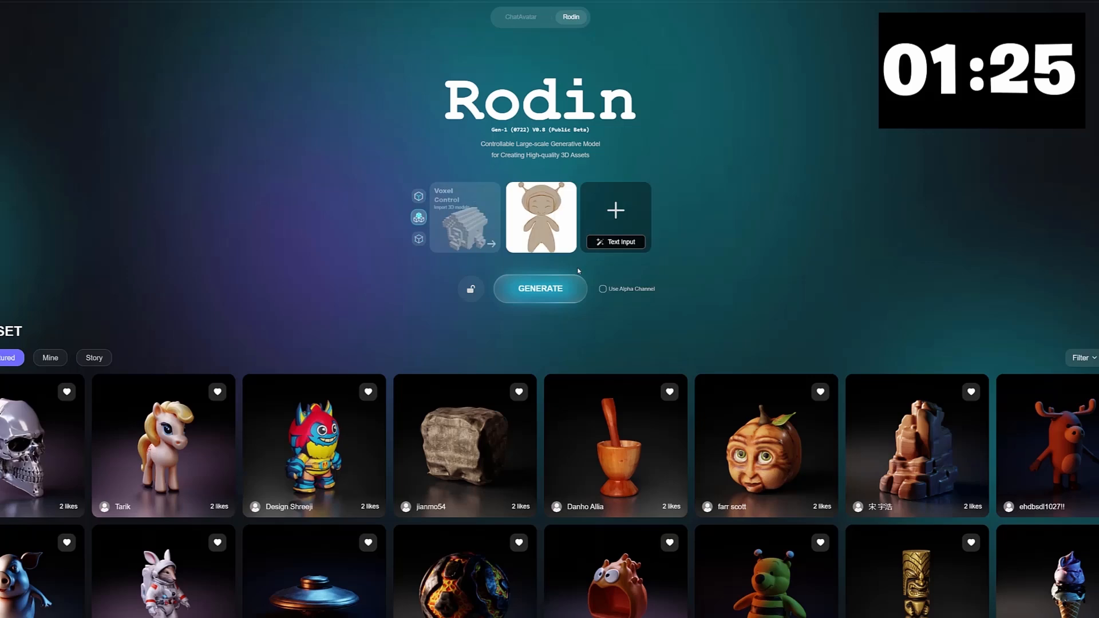
Generate the astronaut character geometry with Use Alpha Channel enabled, then start loading a character file
click(602, 288)
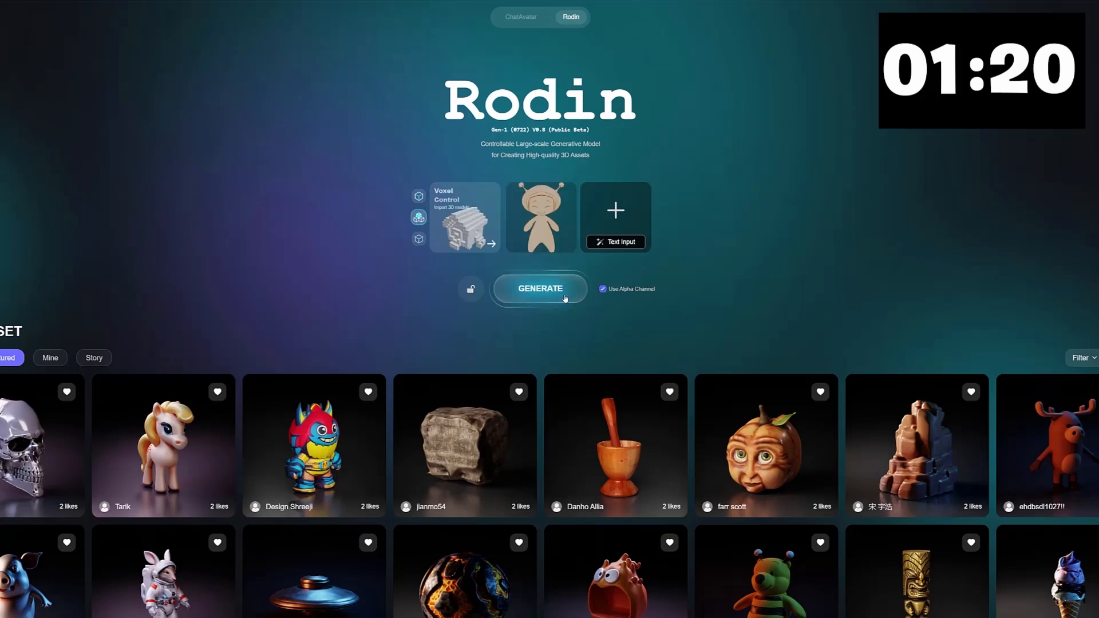
click(540, 288)
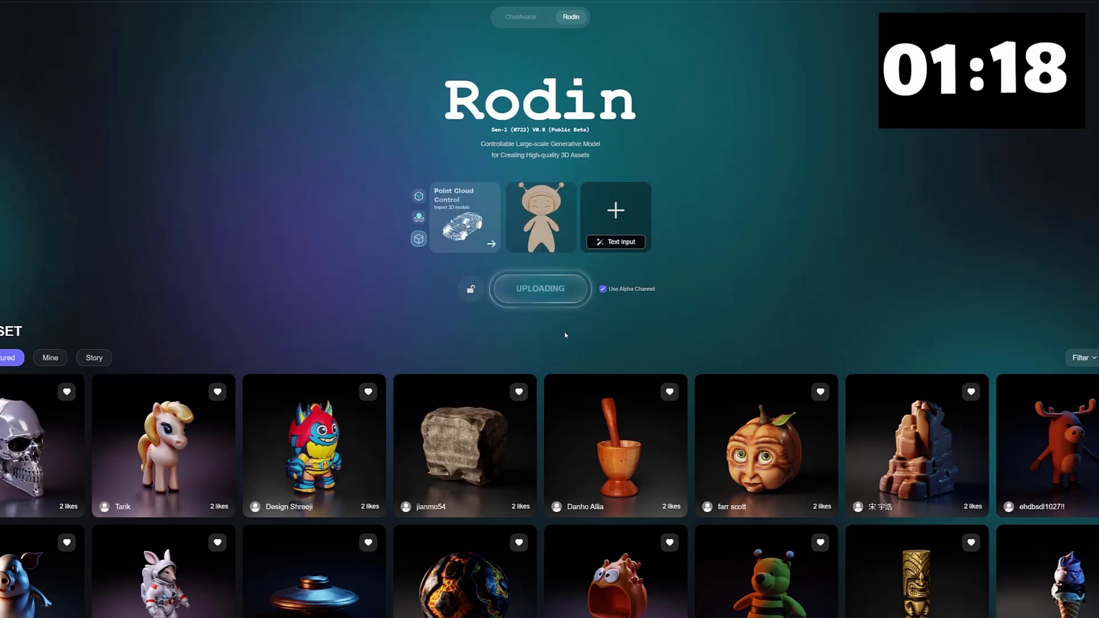
click(540, 216)
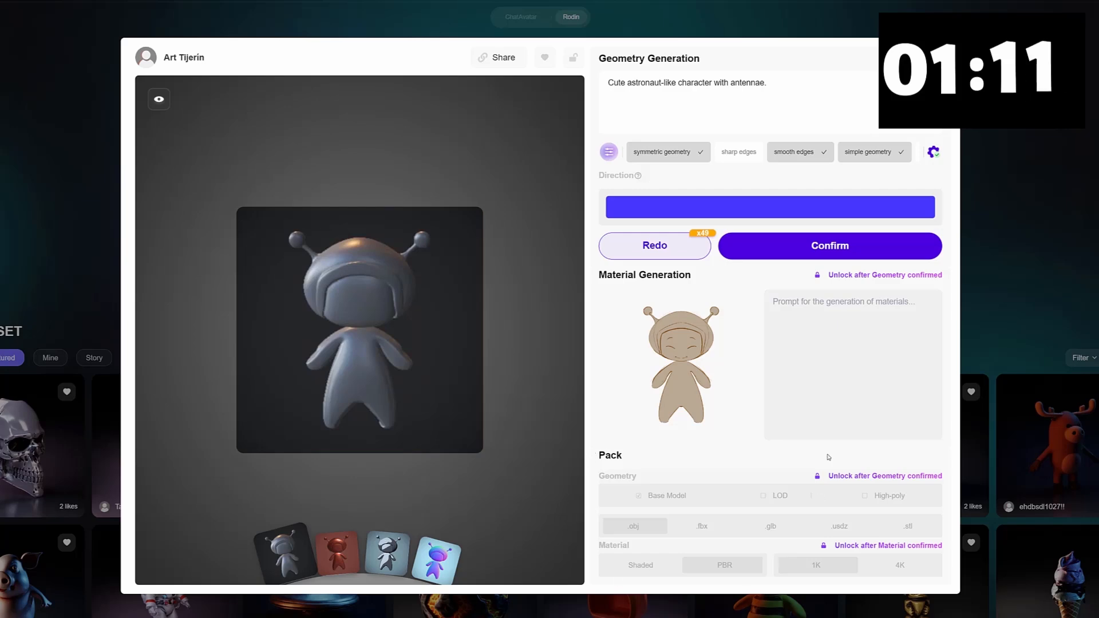
click(829, 246)
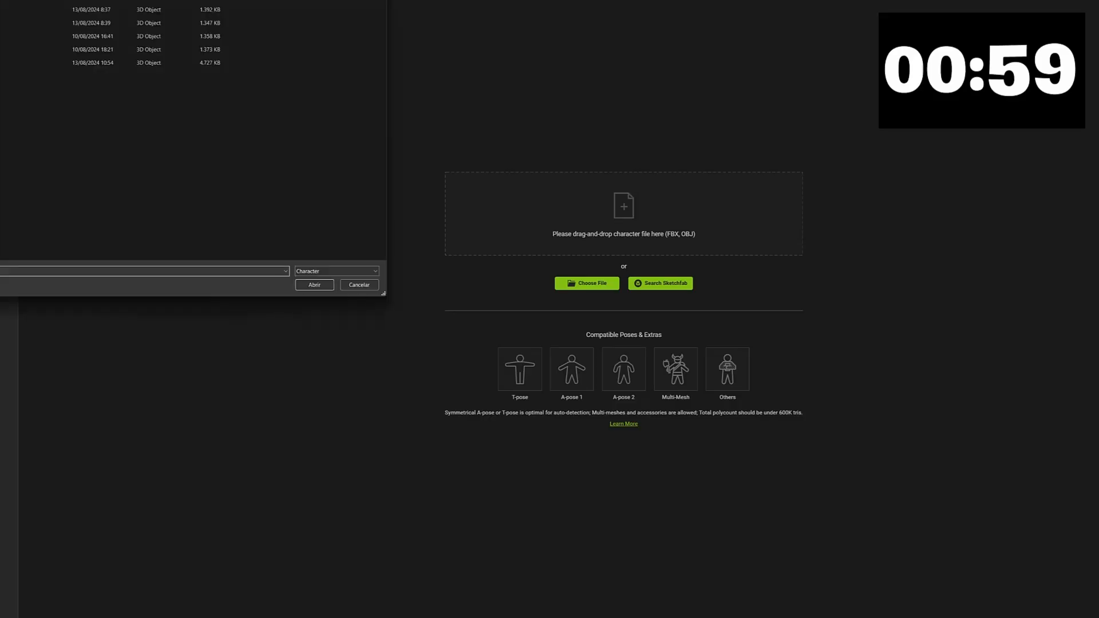
Load the astronaut file and place body joints, adjusting the pelvis and mirroring right to left
click(313, 285)
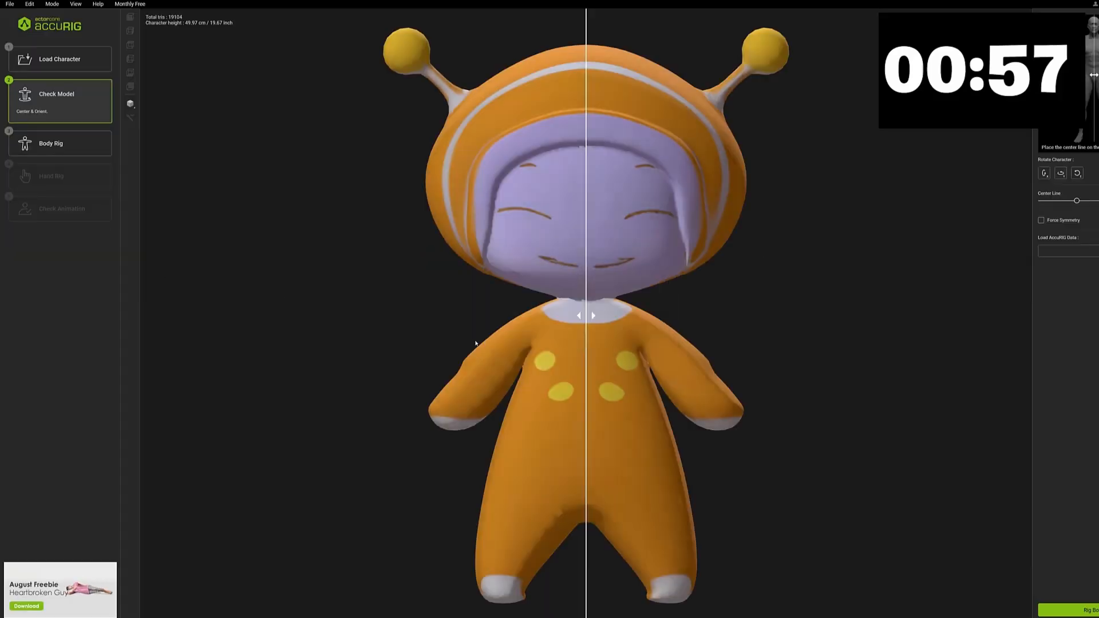
click(60, 133)
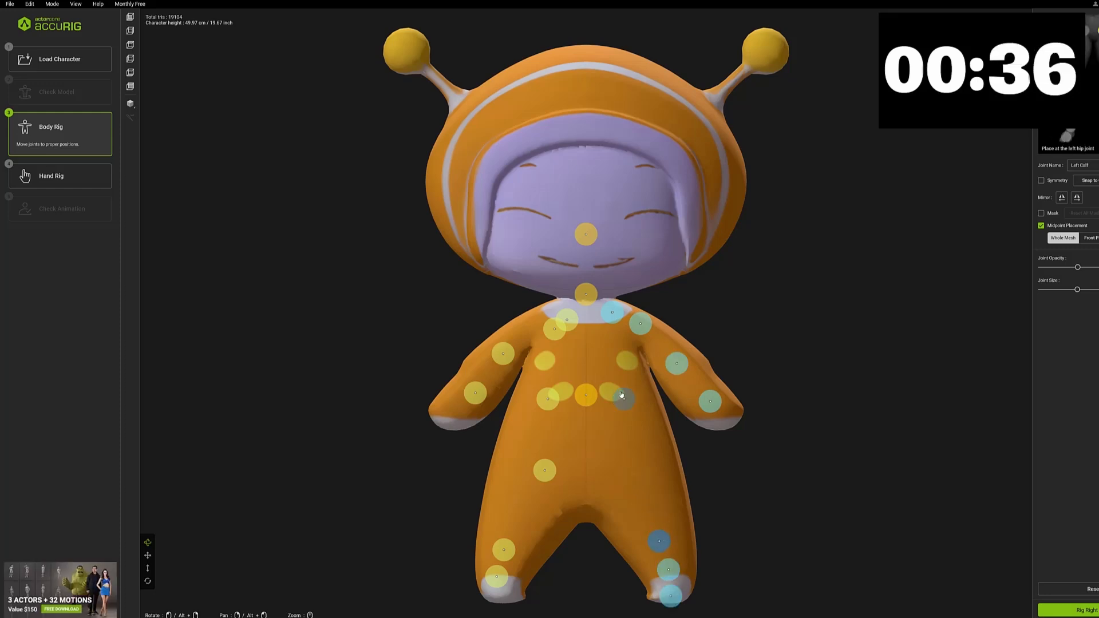
click(585, 471)
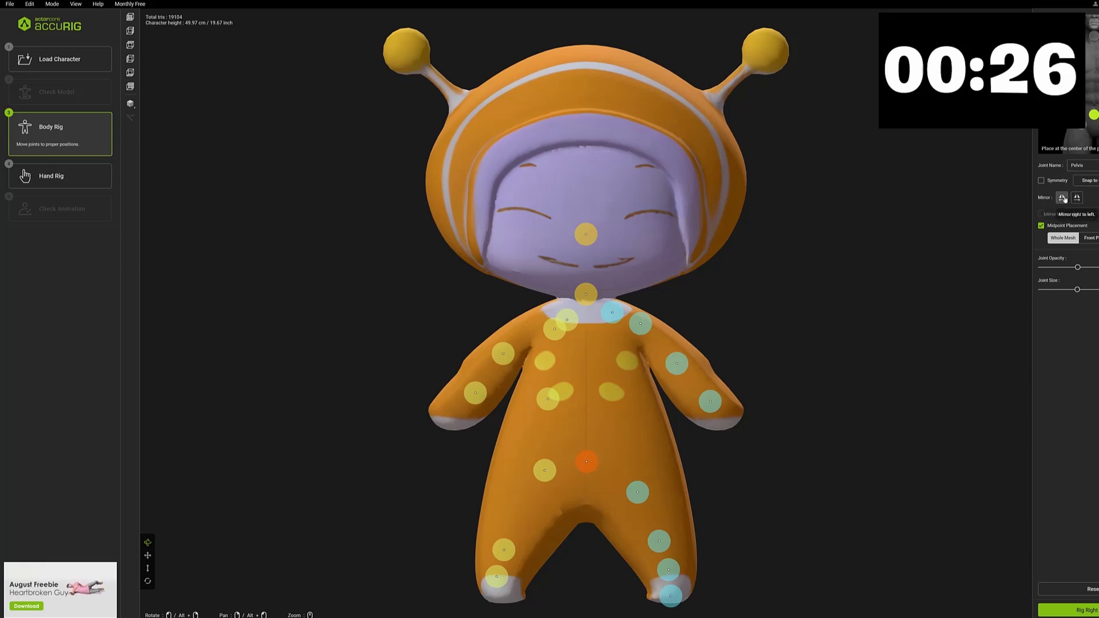
click(50, 176)
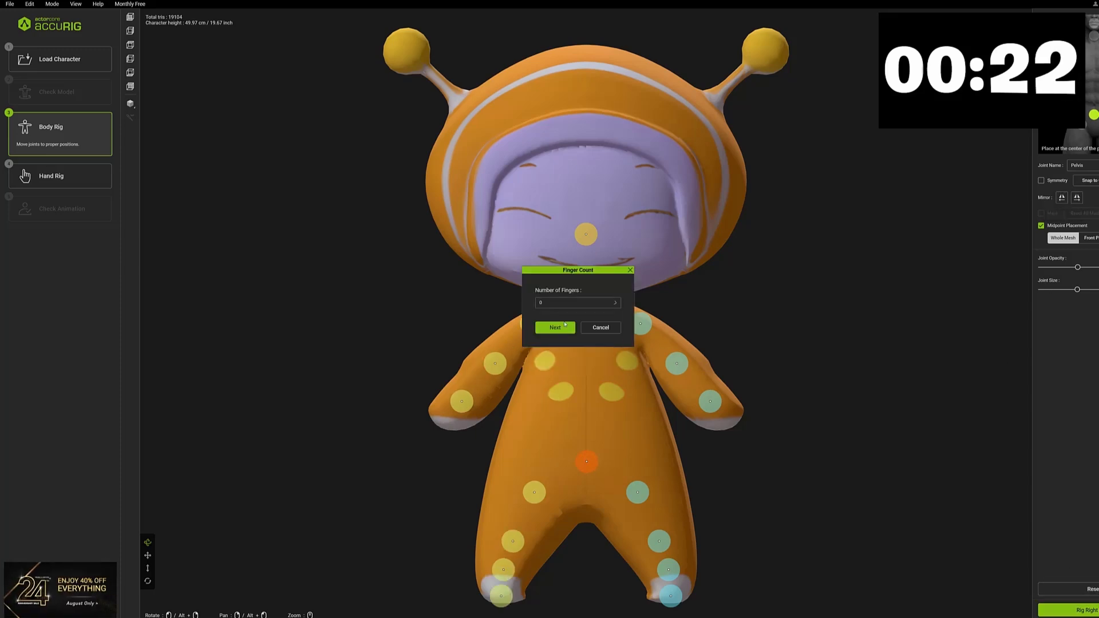
Accept the finger count, preview the rig animation, upload to ActorCore and view the actor
click(553, 327)
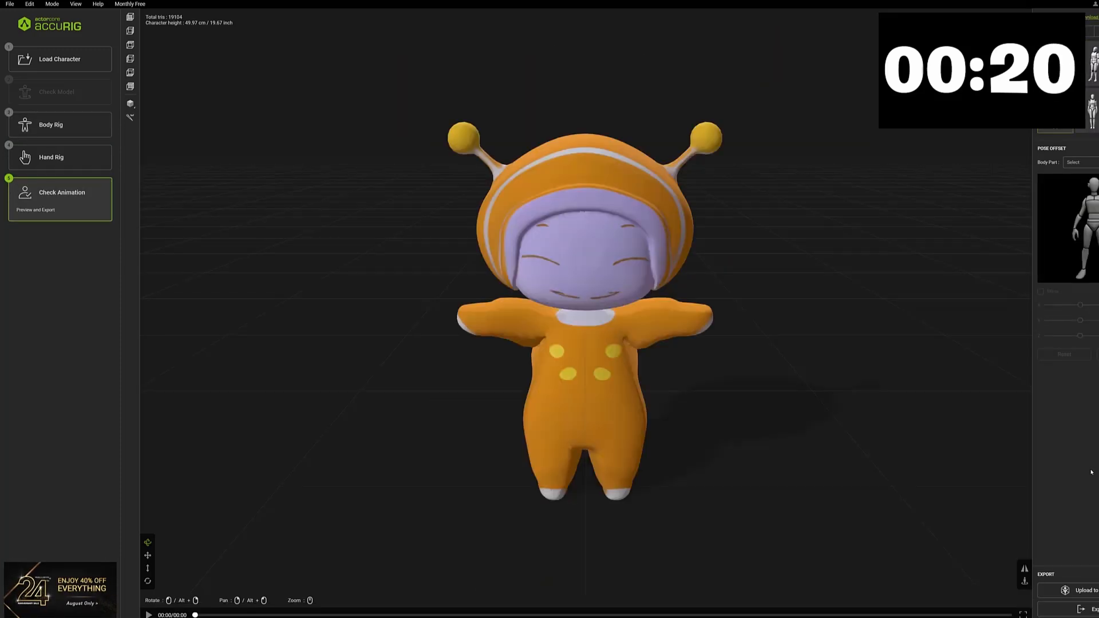
click(147, 615)
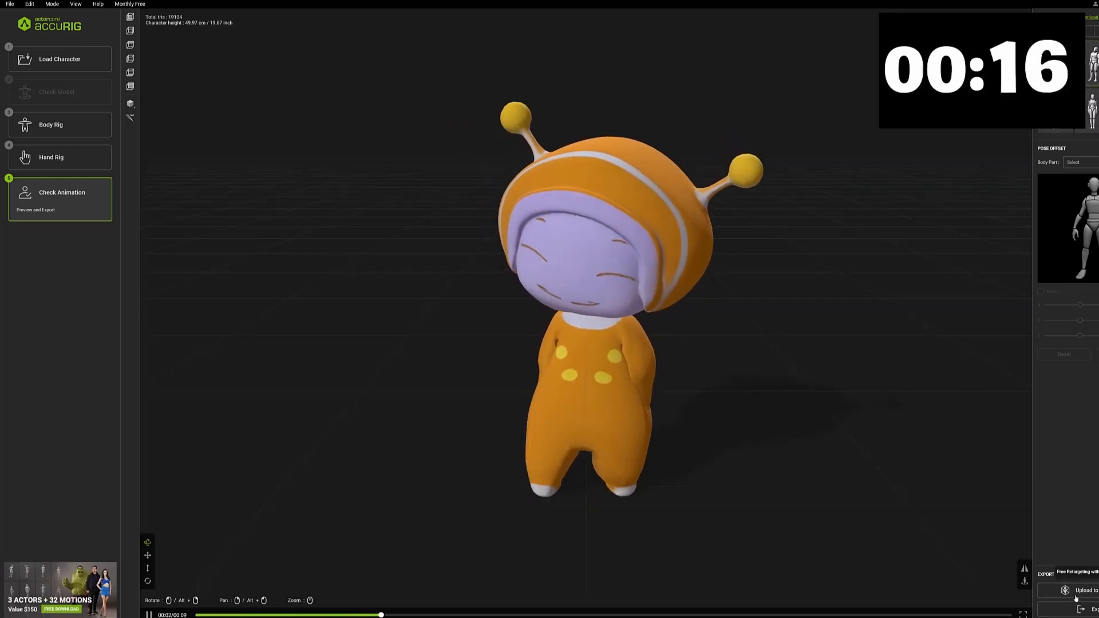
click(1076, 590)
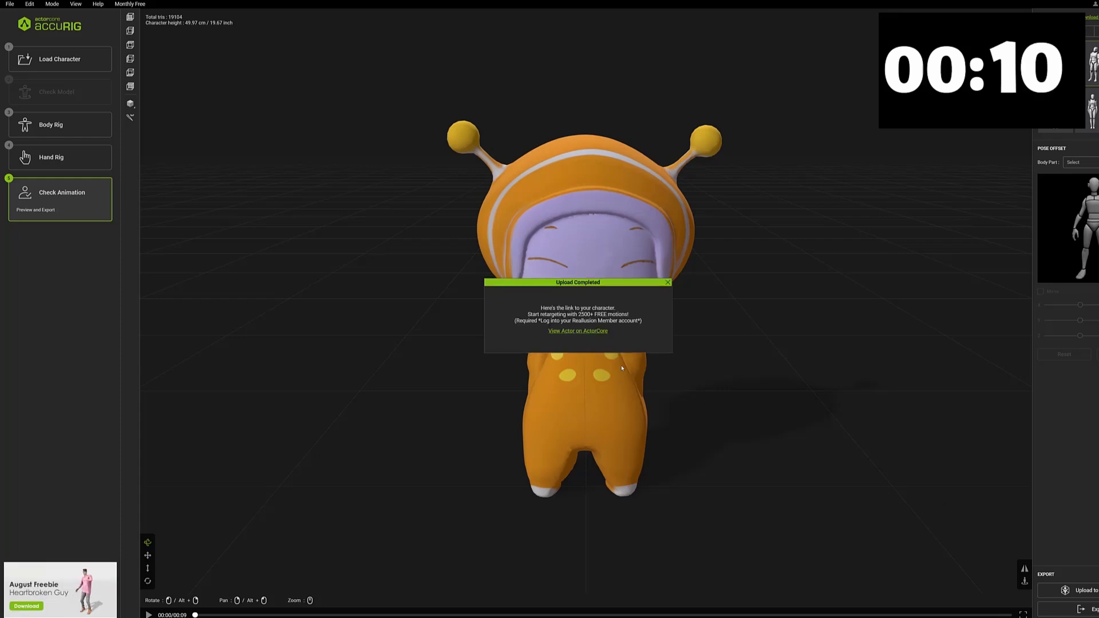
click(577, 331)
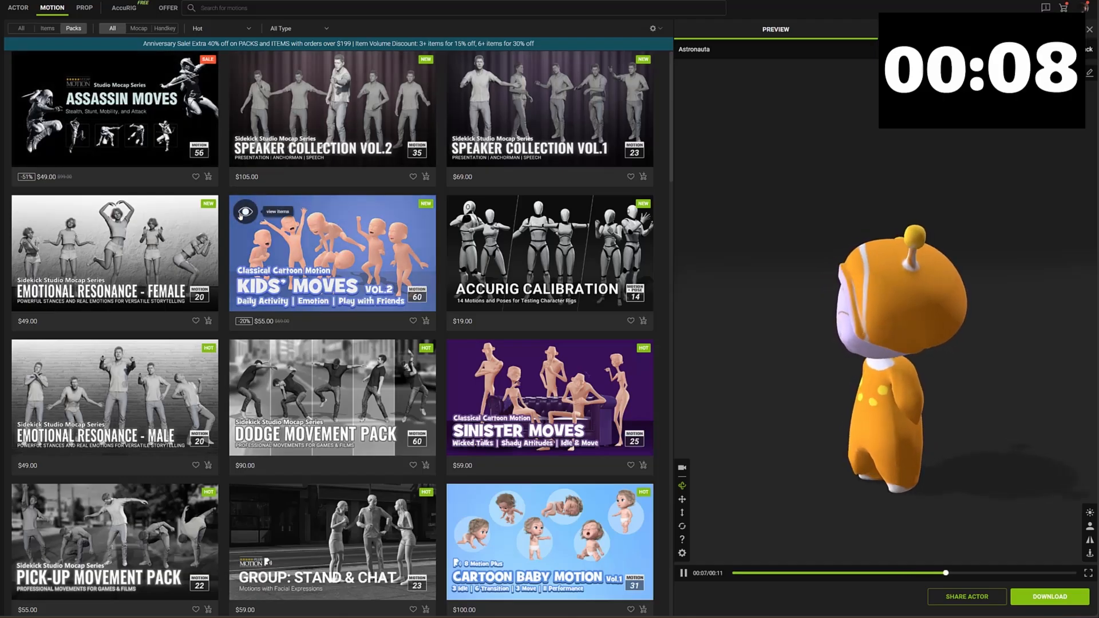
Preview Kid Patty Cake 01 and Kid Pep Talk from the Kids' Moves Vol.2 pack on the astronaut
click(331, 254)
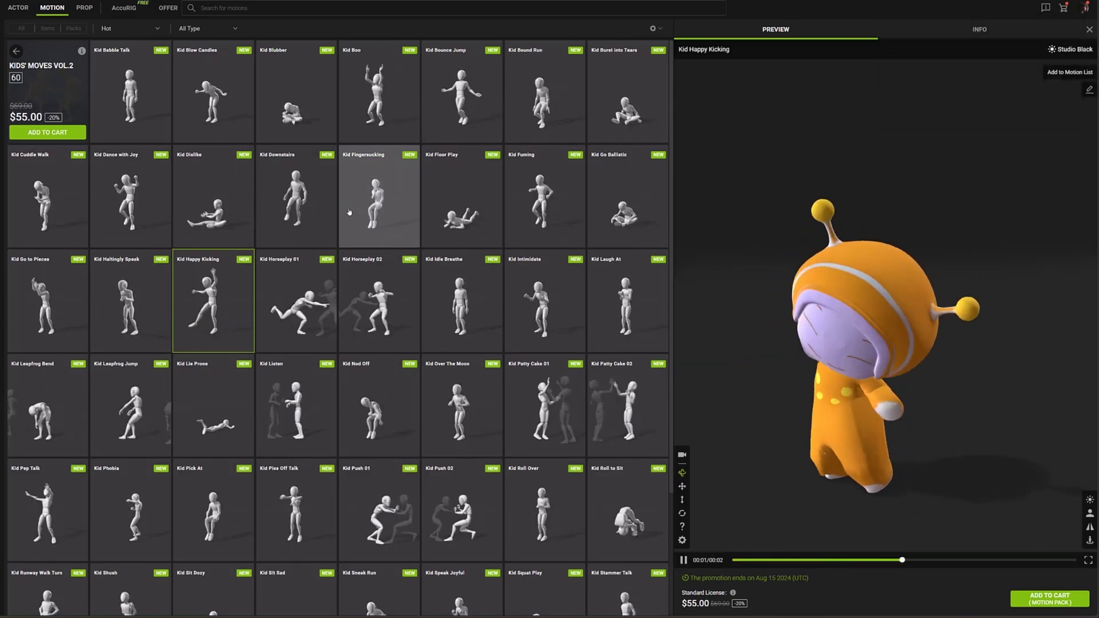
click(544, 408)
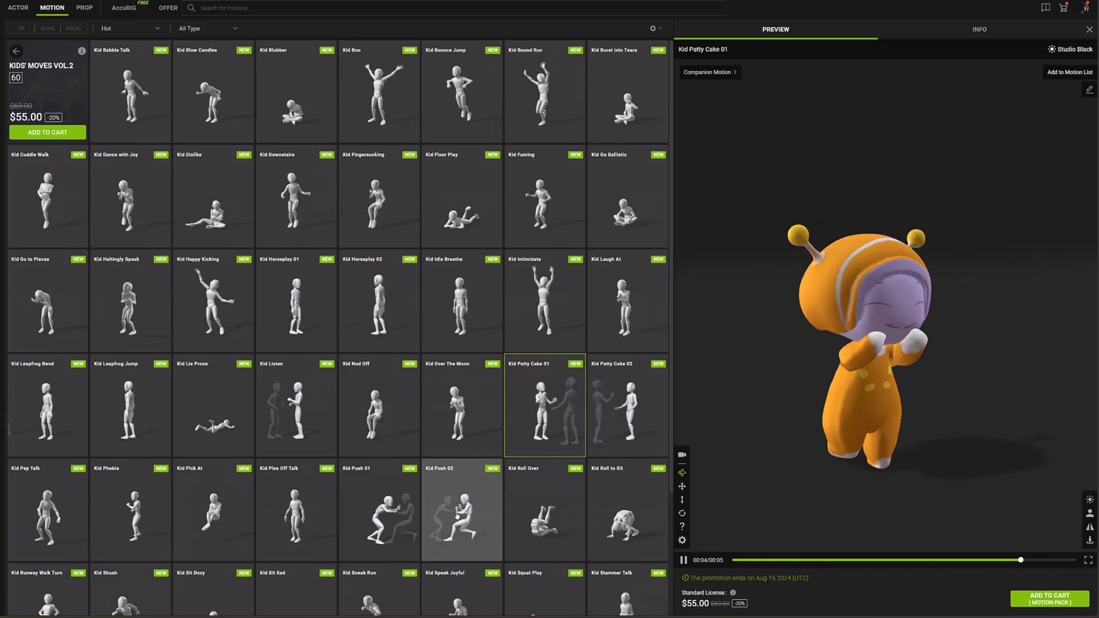
scroll(down, 3)
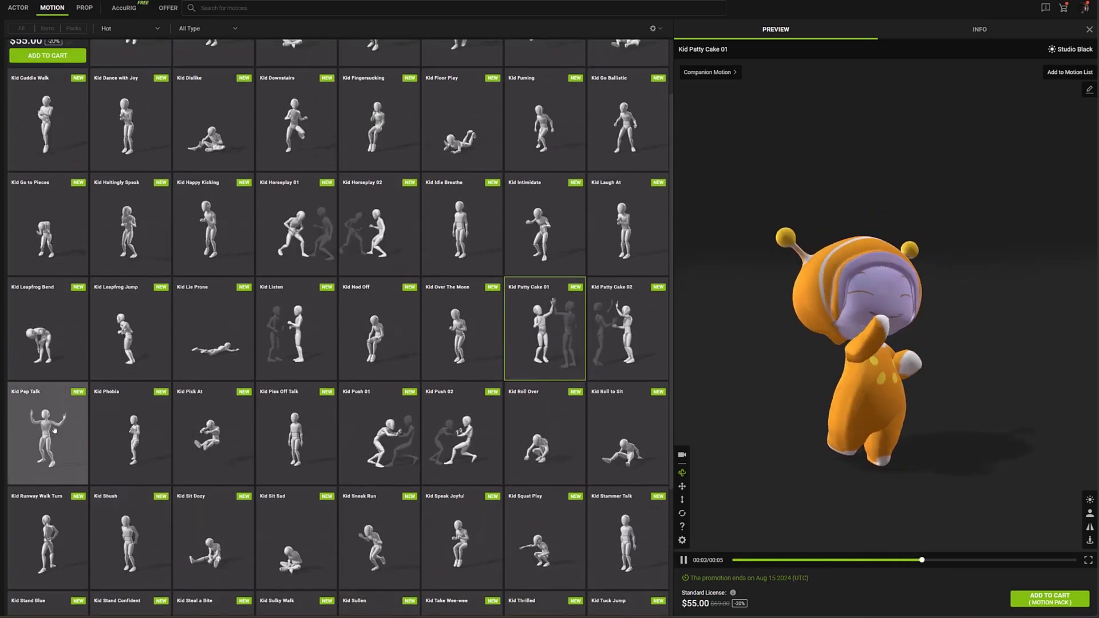
click(47, 434)
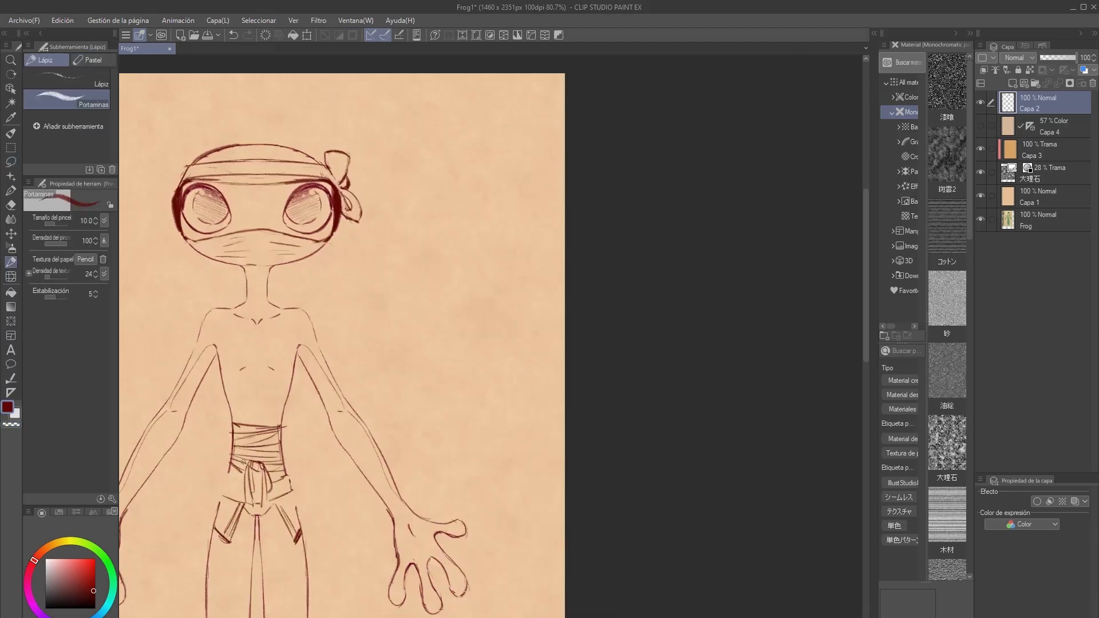
Draw the frog's wrapped costume lines with the Pencil, then shade the figure with the Soft airbrush
click(10, 162)
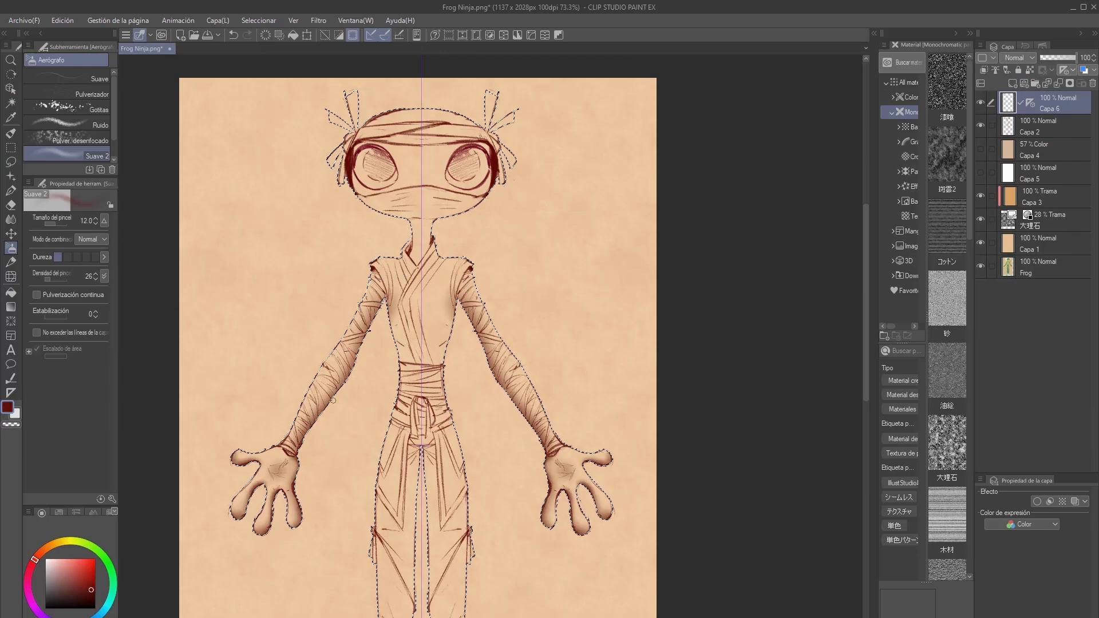
click(11, 247)
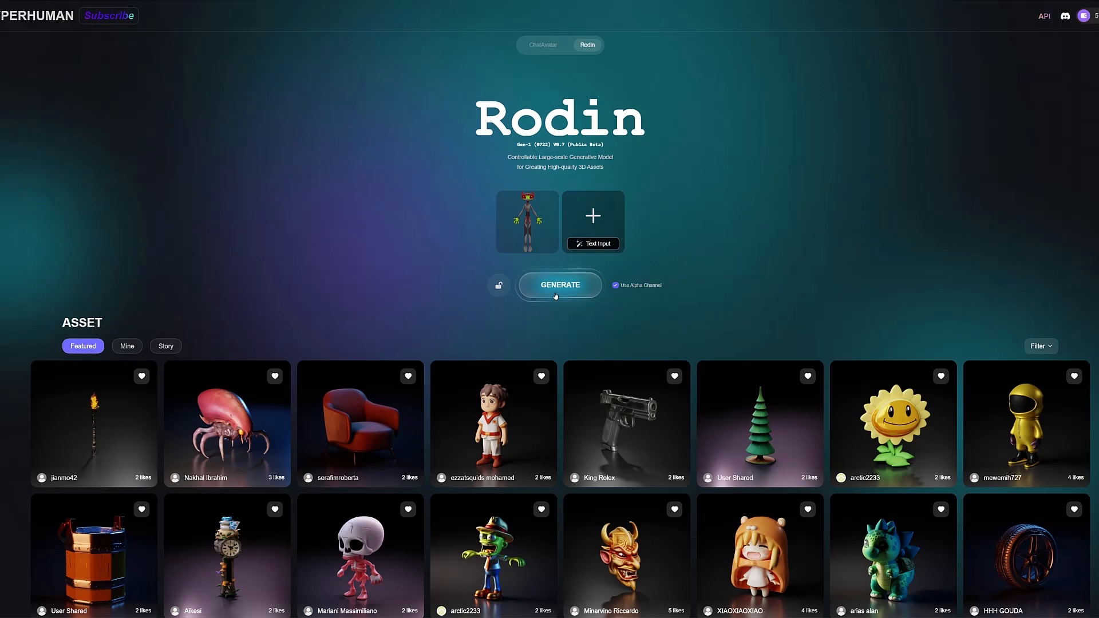
Generate a 3D model from the ninja frog drawing and view its geometry preview
click(560, 285)
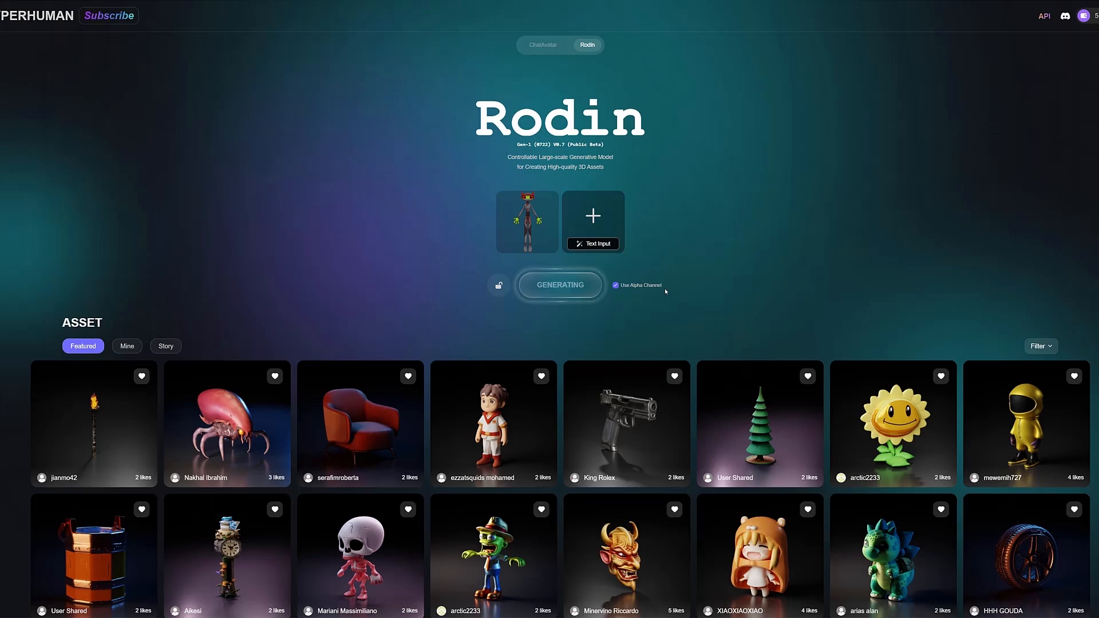
click(527, 222)
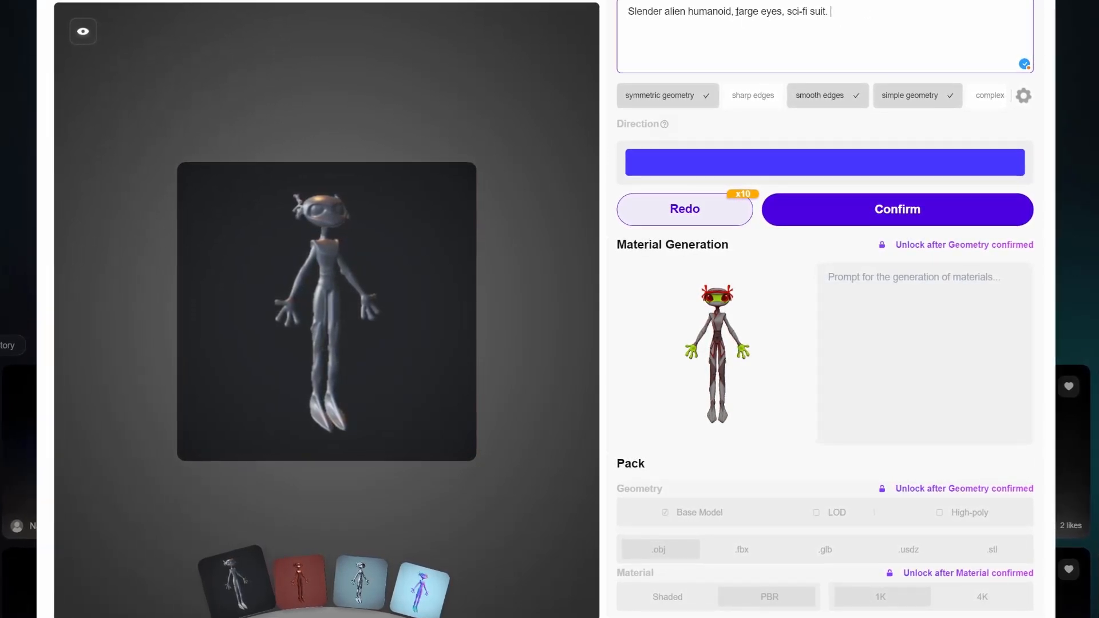
Rewrite the prompt as 'ninja frog, red eyes, green skin, stylized cartoon' and view normal-map shading
click(896, 209)
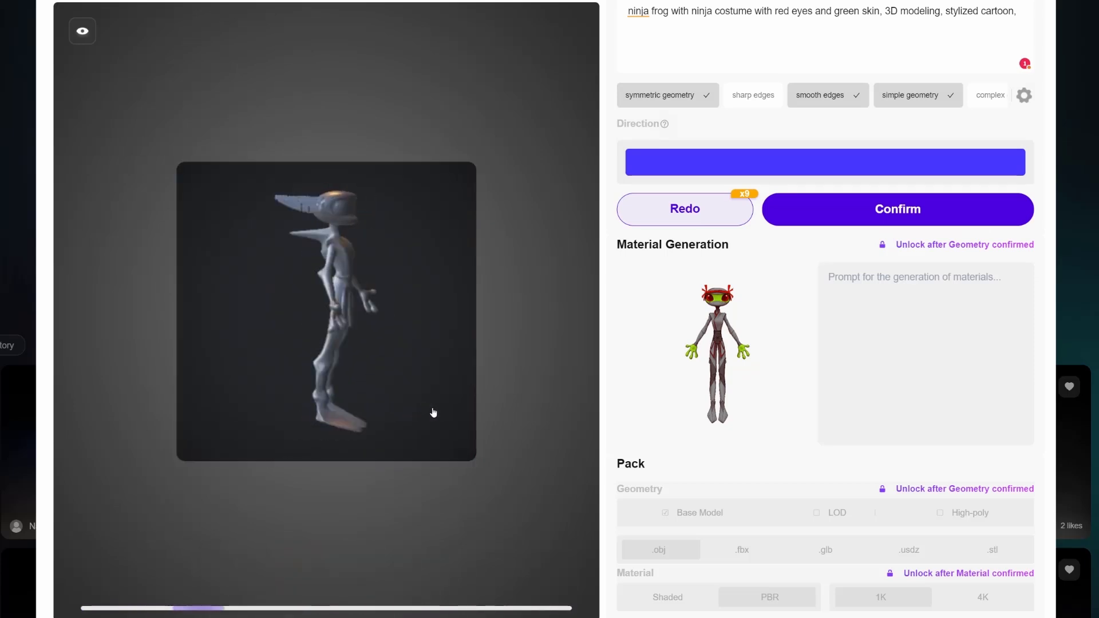
click(82, 31)
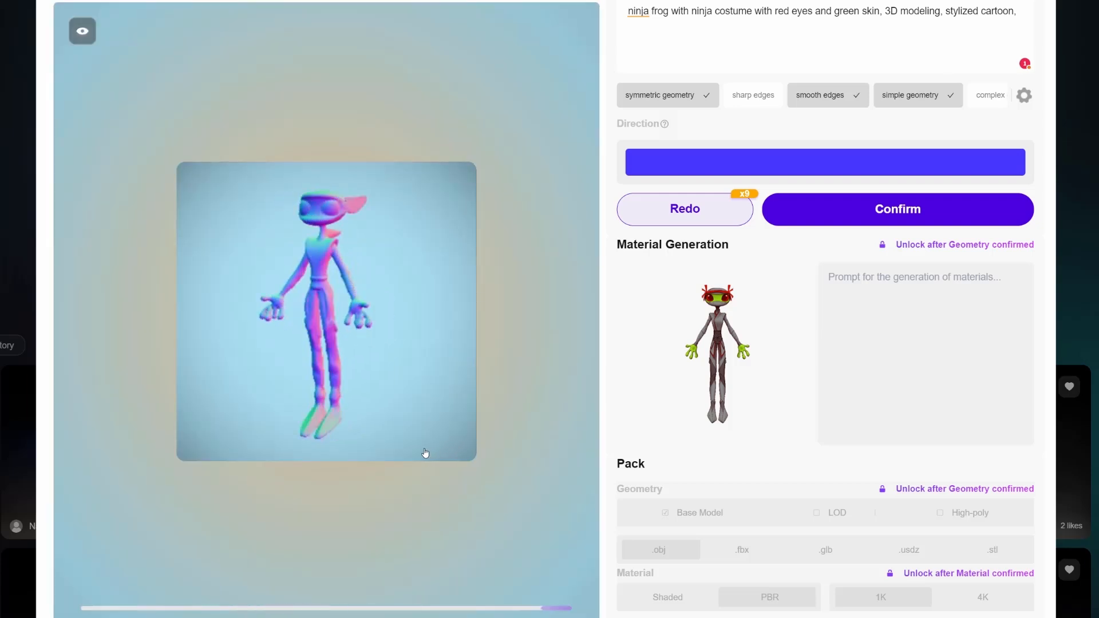
mouse_move(340, 452)
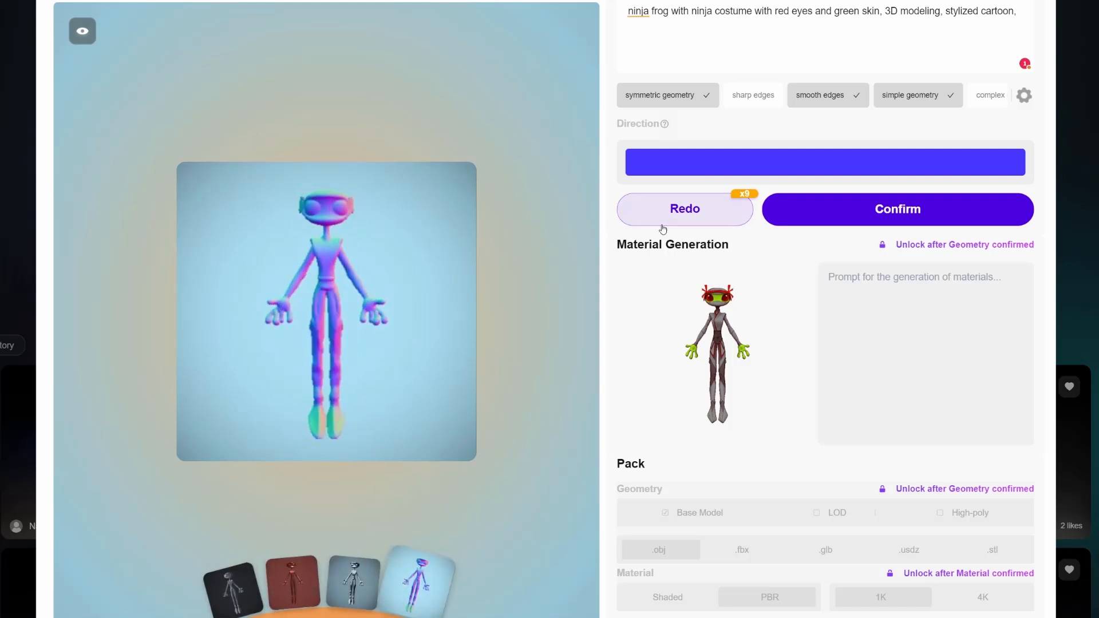
mouse_move(688, 221)
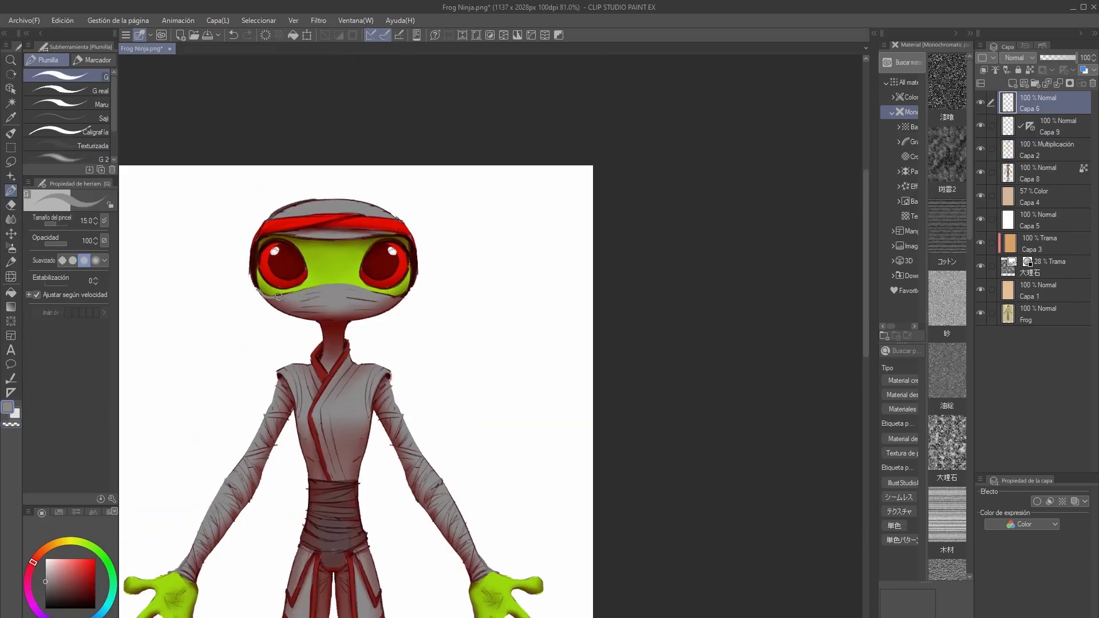
Paint the frog green skin, red eyes and headband, and grey outfit on new layers
scroll(down, 3)
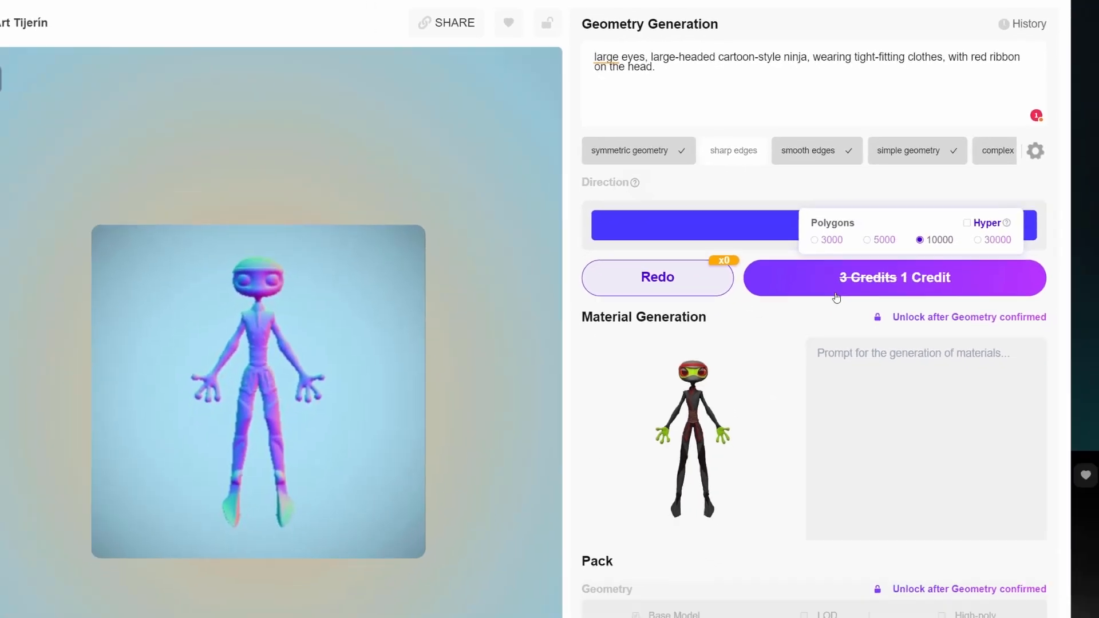
Confirm the large-headed cartoon ninja geometry at 10000 polygons for 1 credit
click(893, 277)
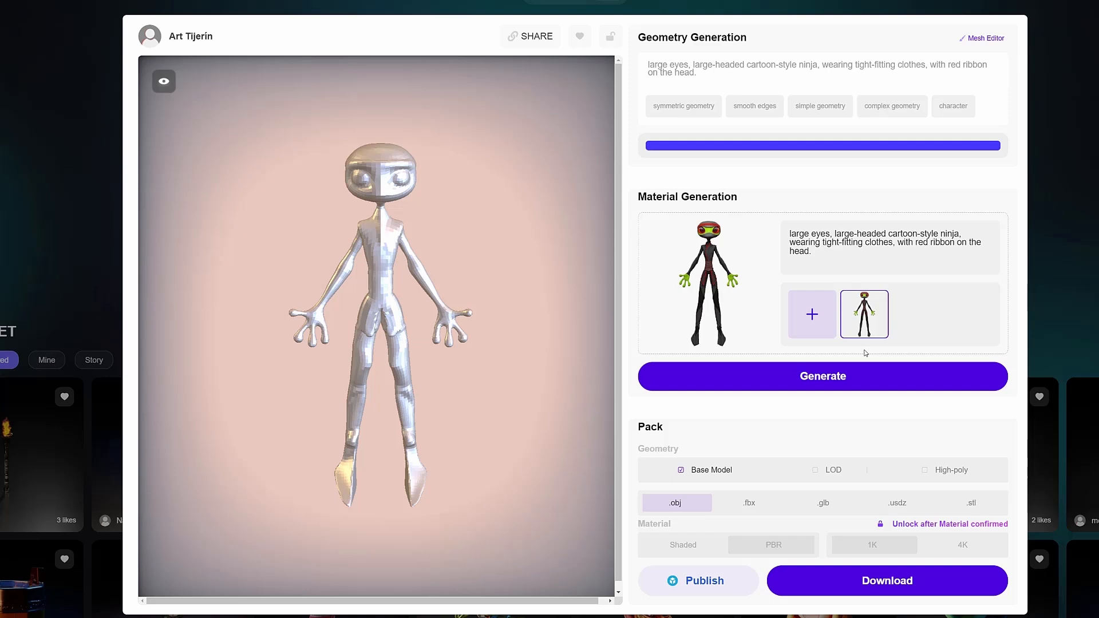
mouse_move(162, 396)
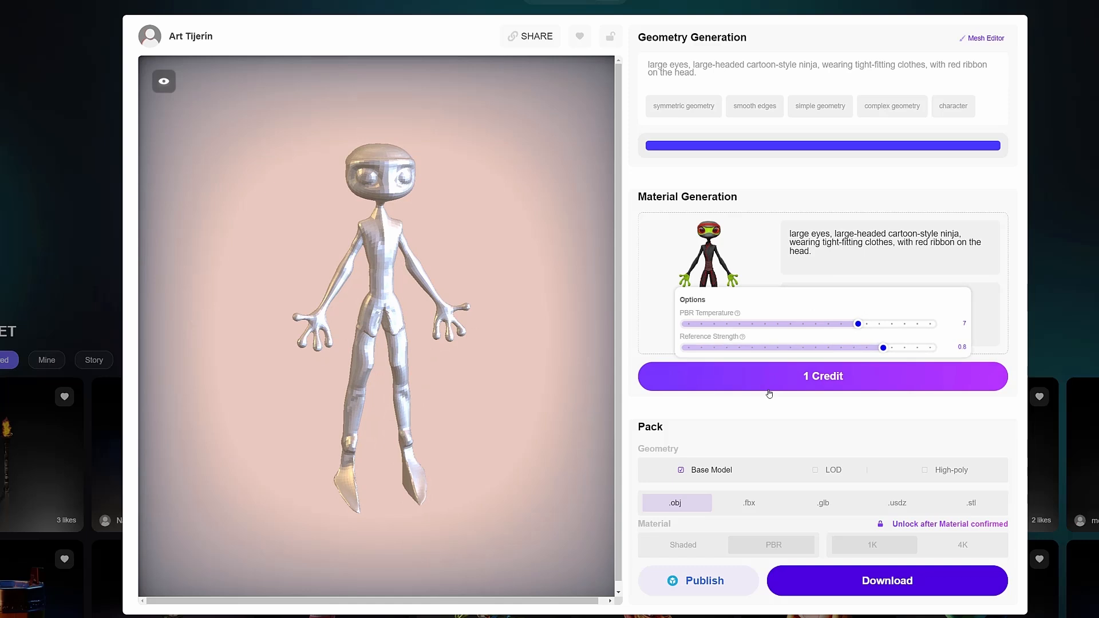
Generate materials giving green hands, red headband and dark suit, review in History, then return home
click(823, 377)
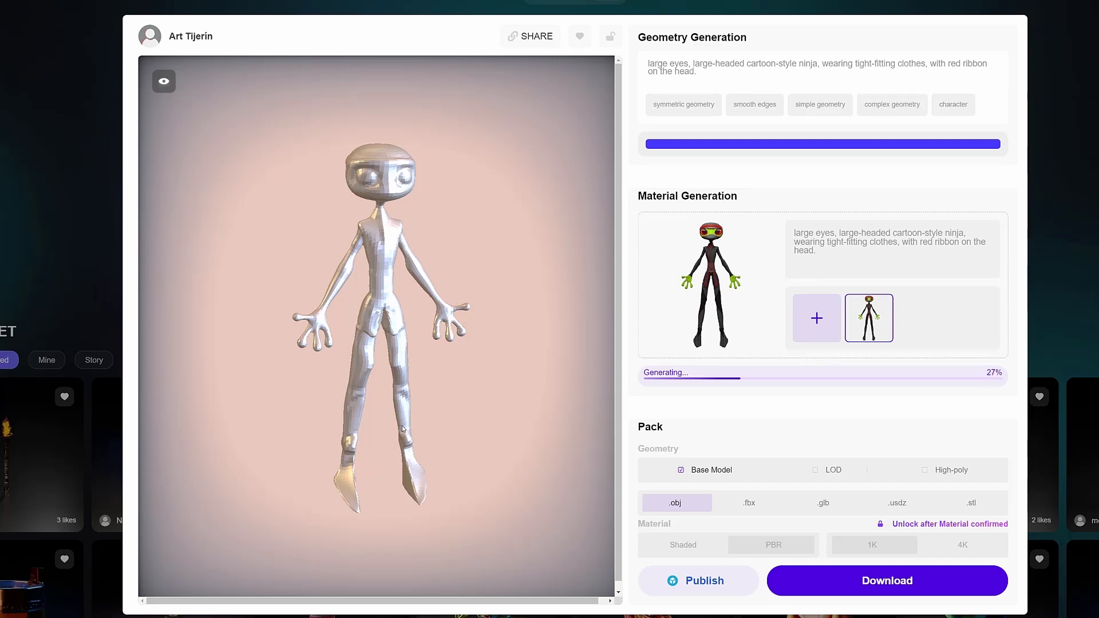
mouse_move(478, 473)
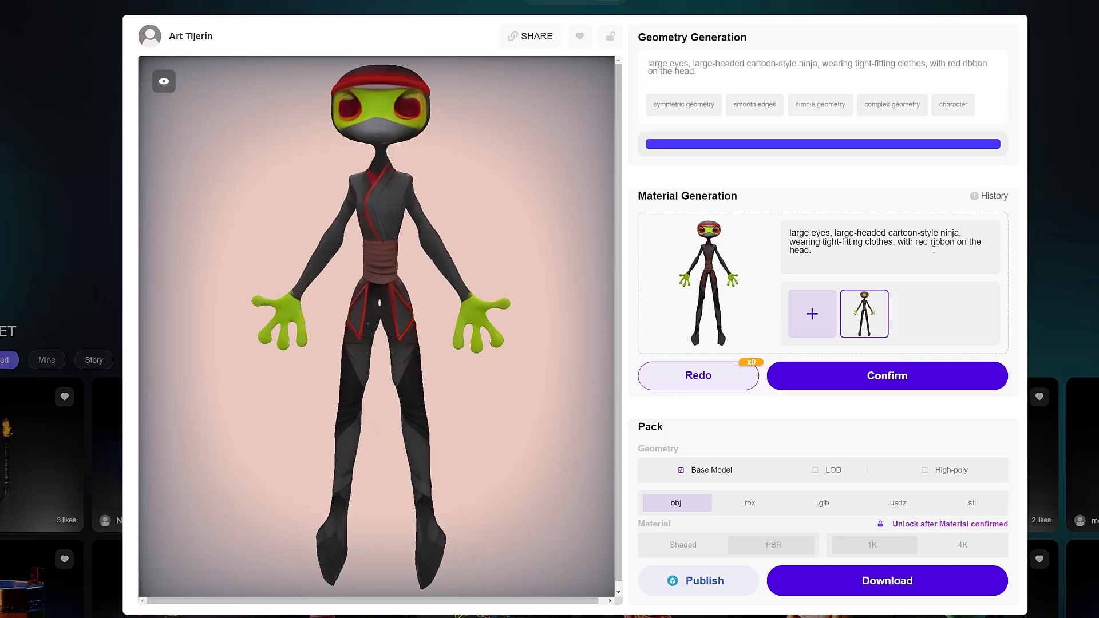
click(990, 196)
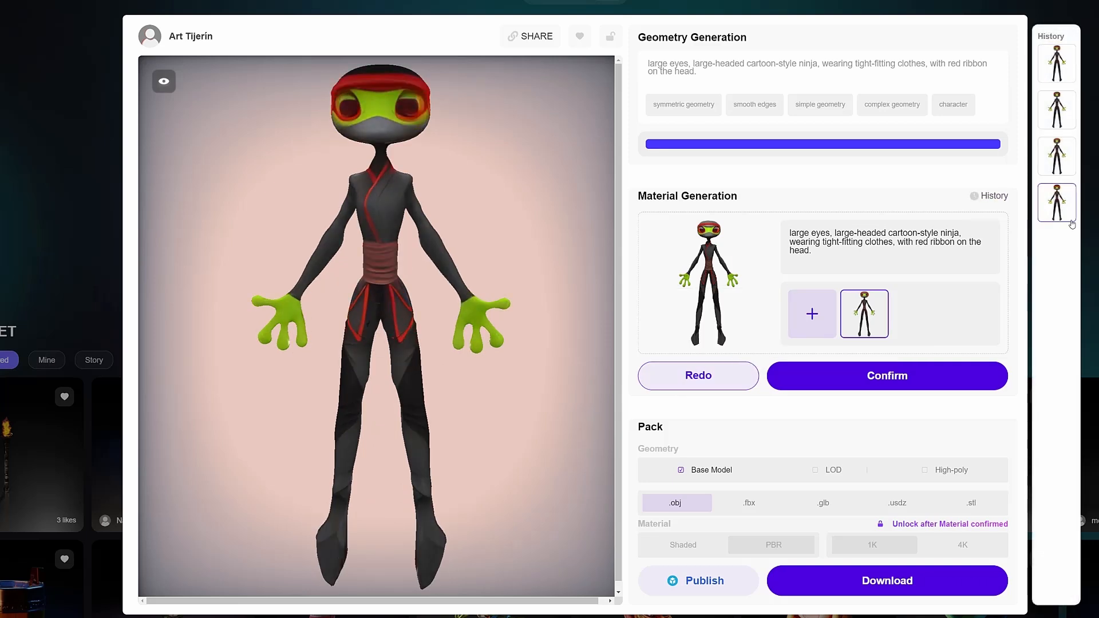
drag(378, 280, 403, 154)
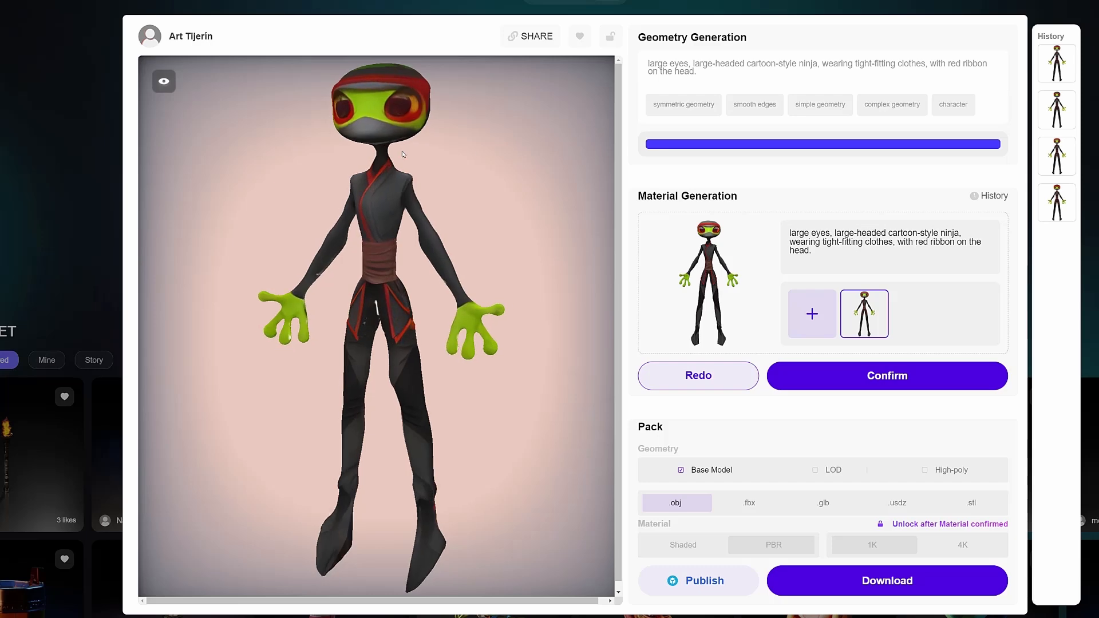
click(886, 375)
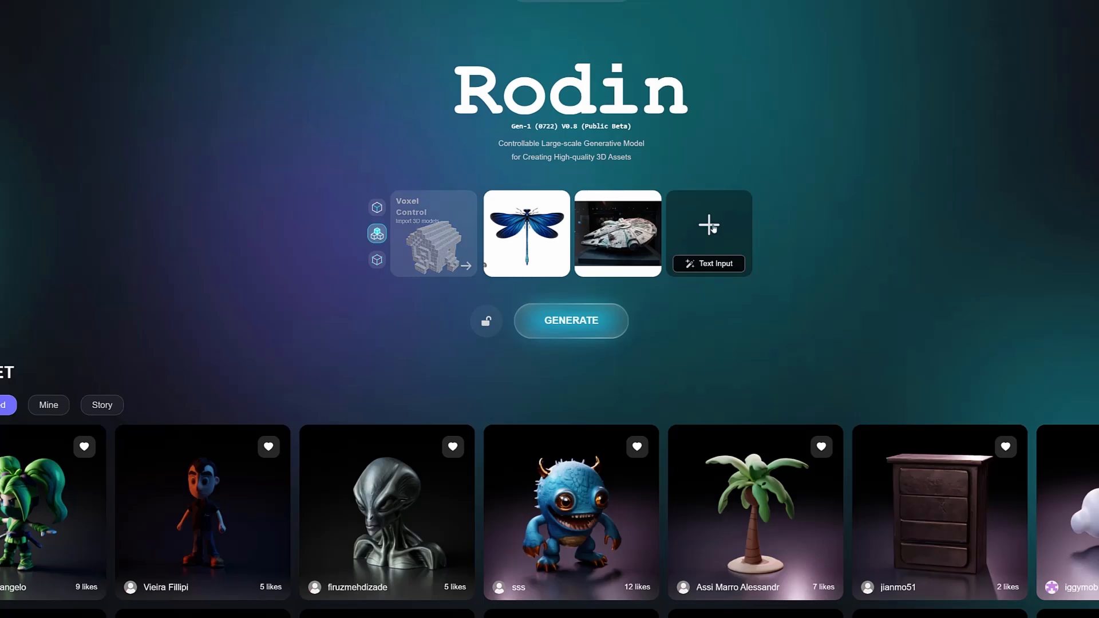
Generate the insect spacecraft geometry using Point Cloud Control and view the result
click(571, 320)
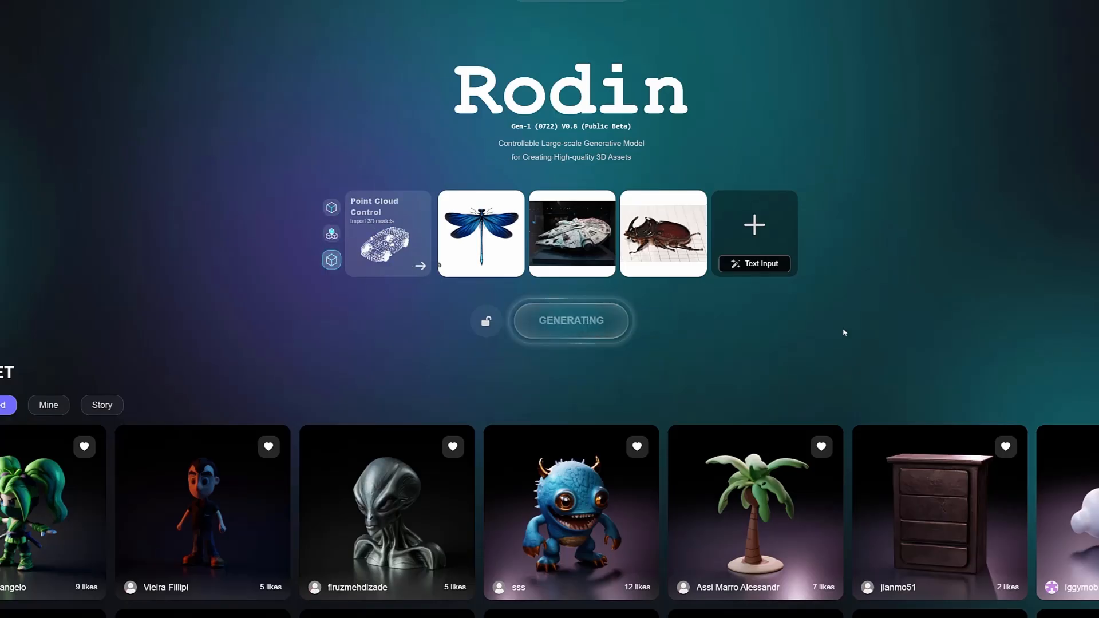
click(480, 233)
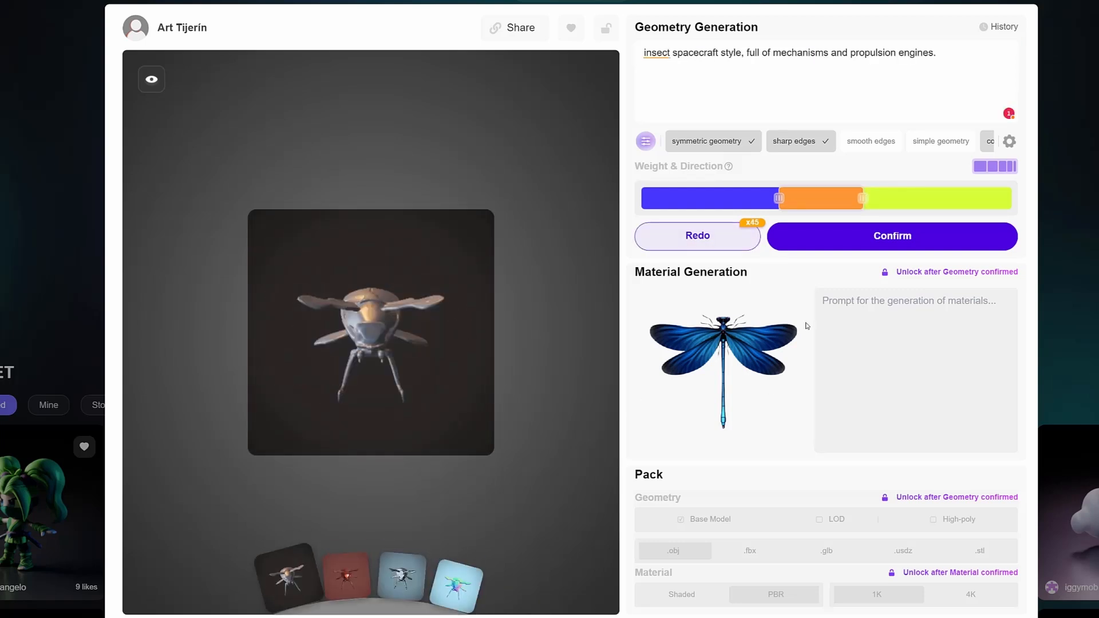
Confirm the insect spacecraft geometry, generate its materials, then start the carved mask asset
click(891, 235)
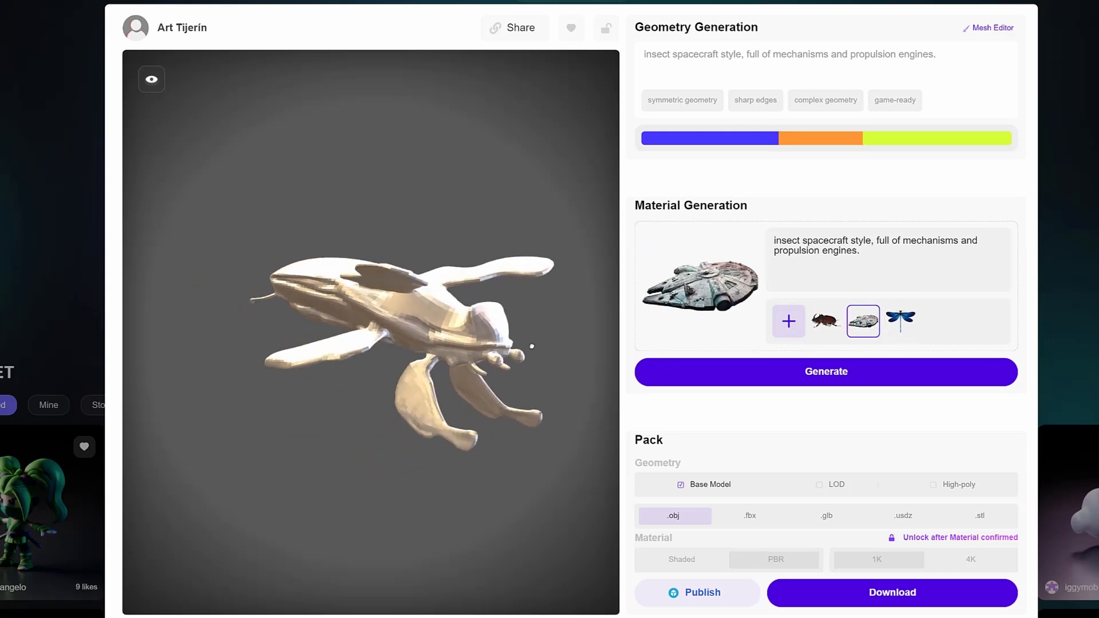
click(825, 372)
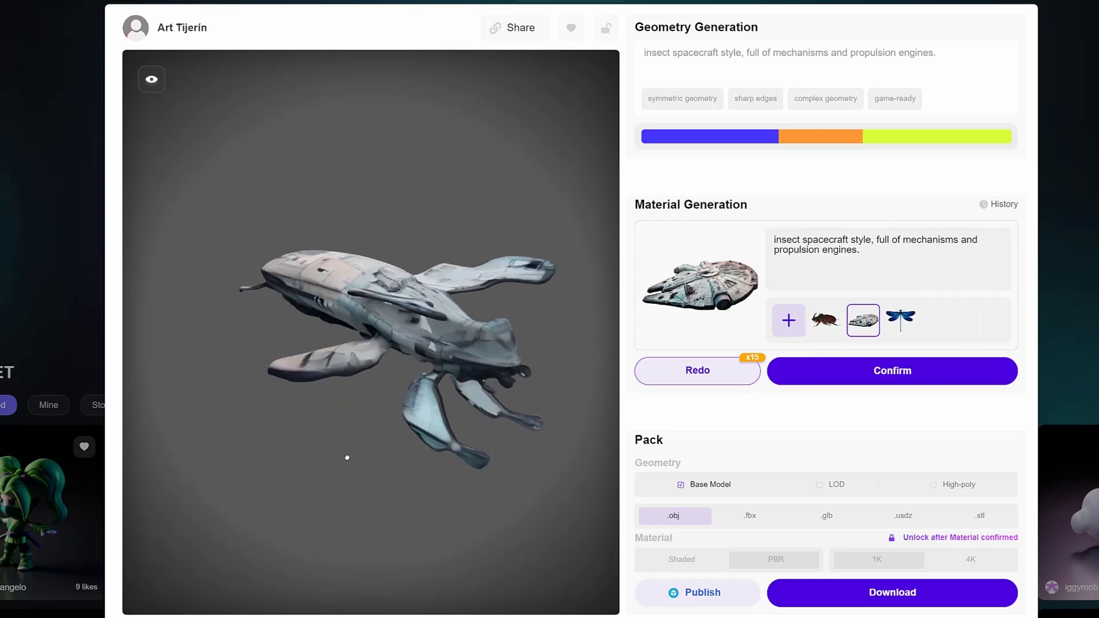
click(892, 371)
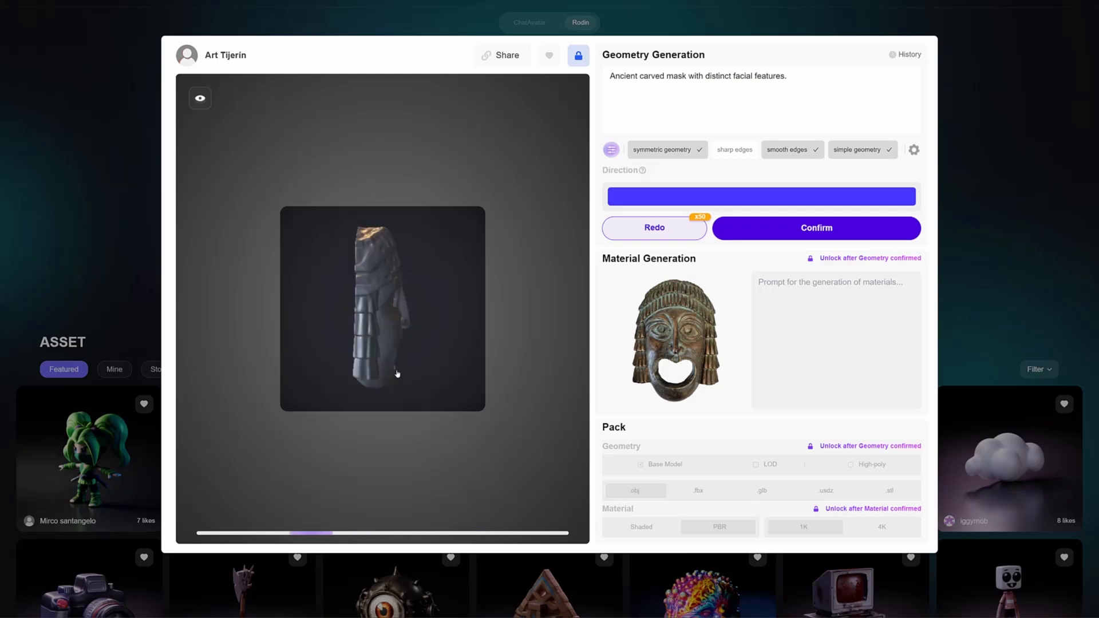
Confirm the carved mask geometry and generate its dark bronze material for 1 credit
click(815, 228)
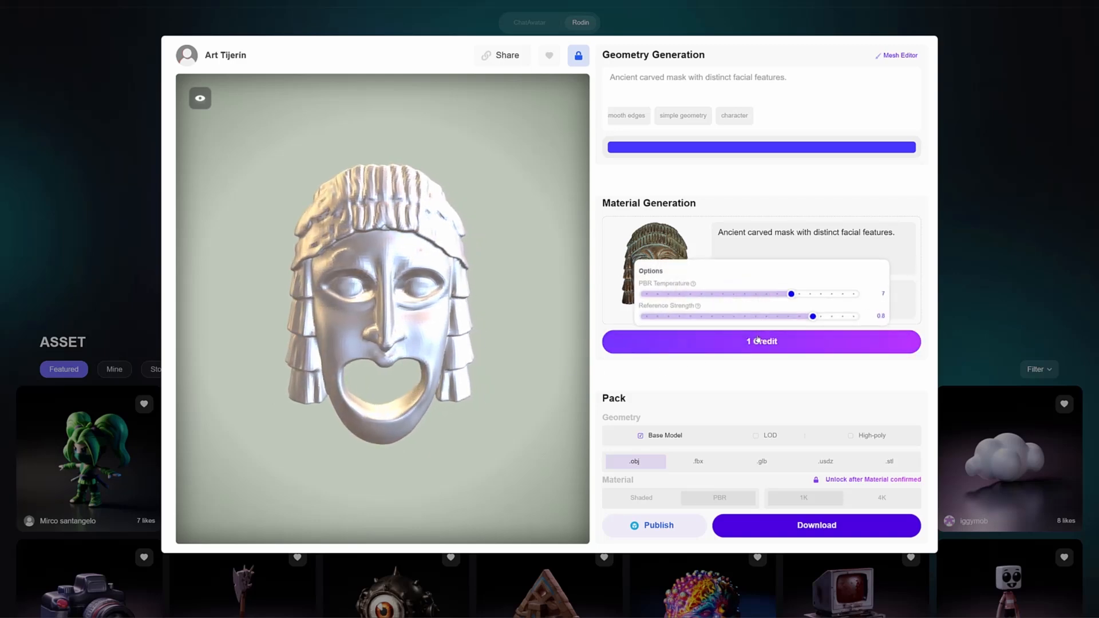
click(761, 341)
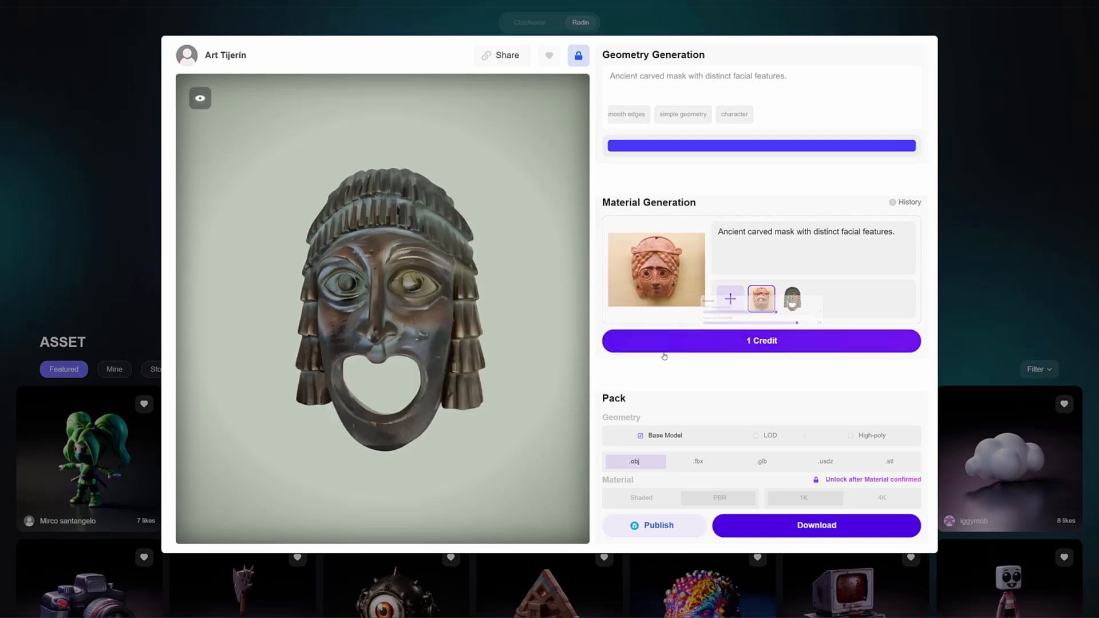
click(760, 340)
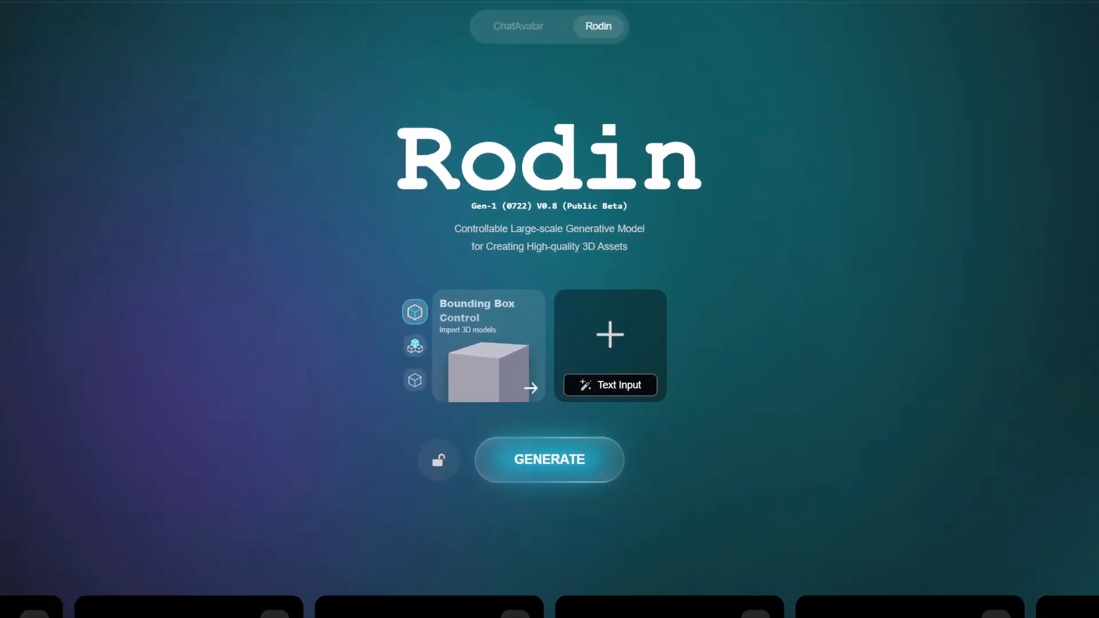
Switch the 3D condition from voxel control to point cloud control with the Handcraft option
click(415, 346)
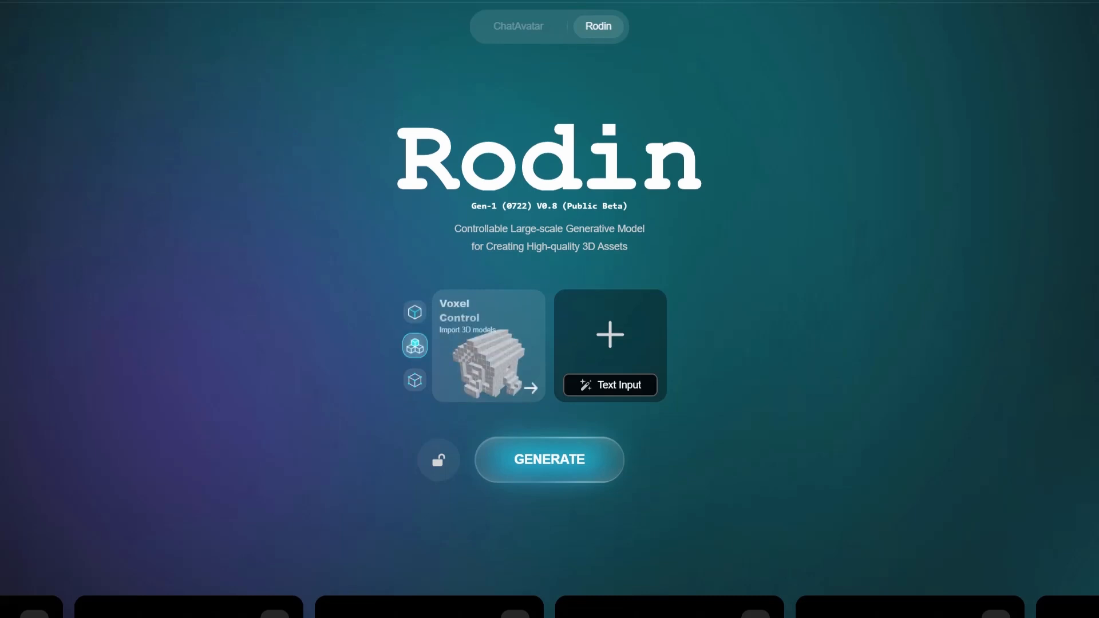
click(415, 379)
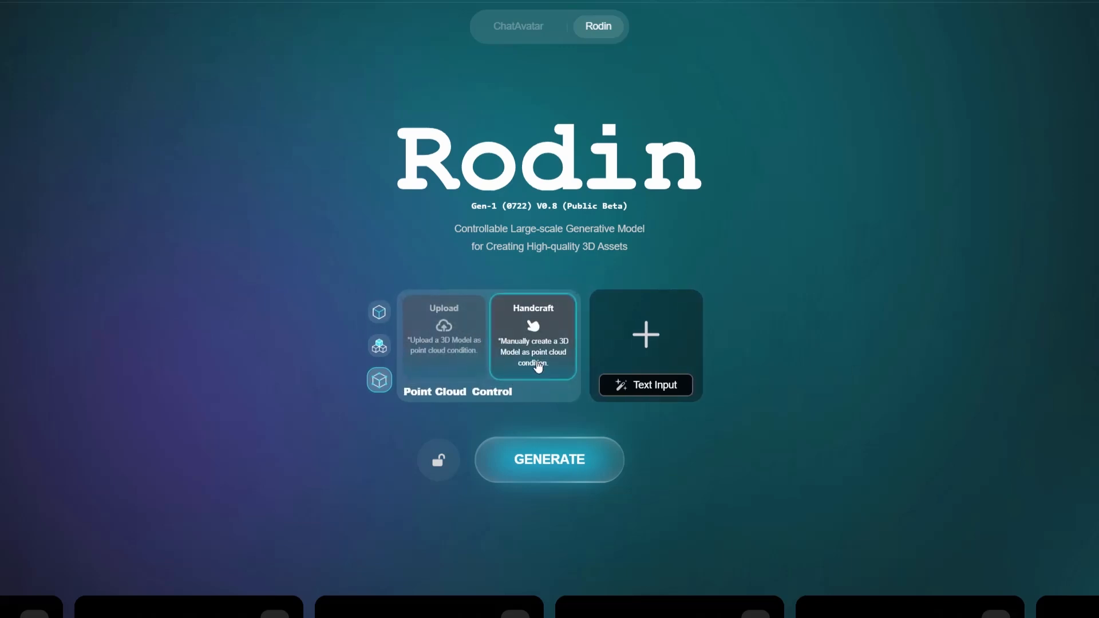
mouse_move(536, 379)
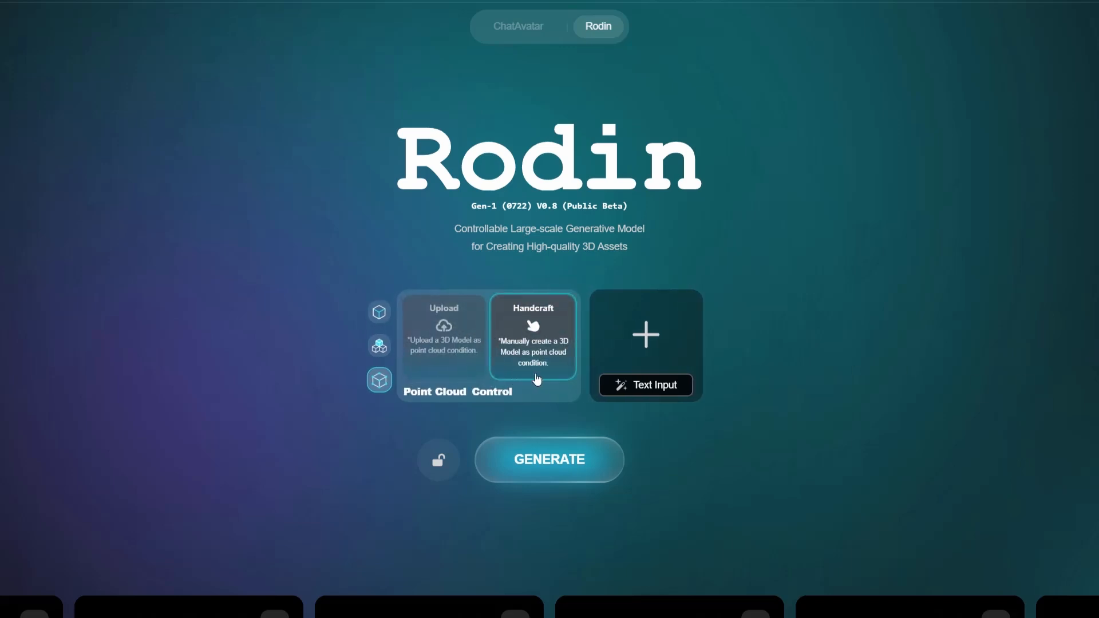
mouse_move(562, 379)
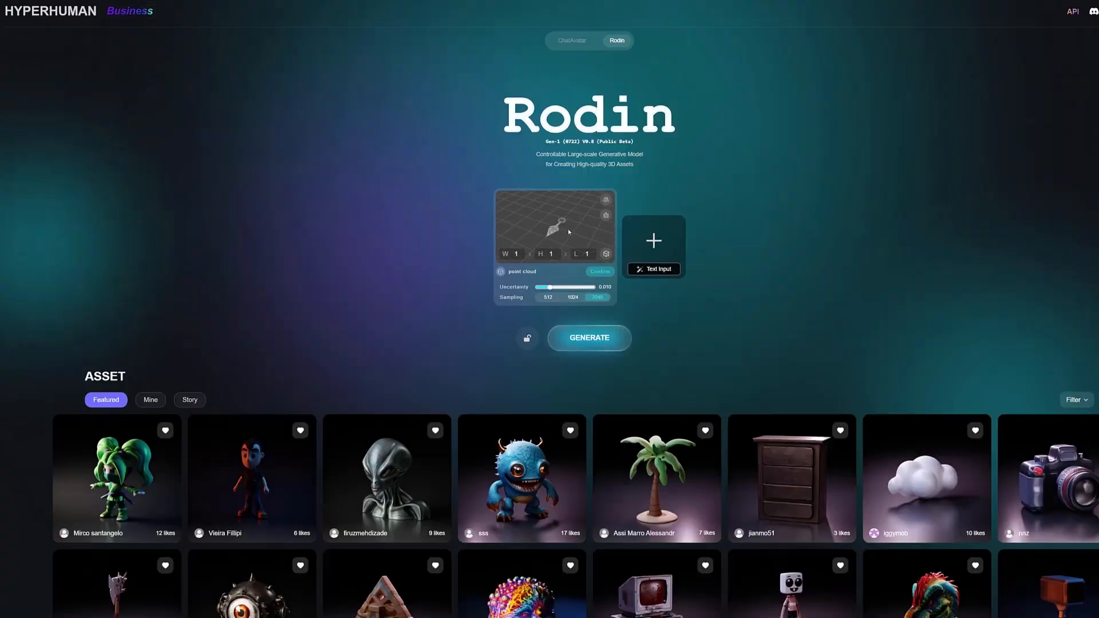
Upload the grey humanoid reference image to pair with voxel control
click(588, 337)
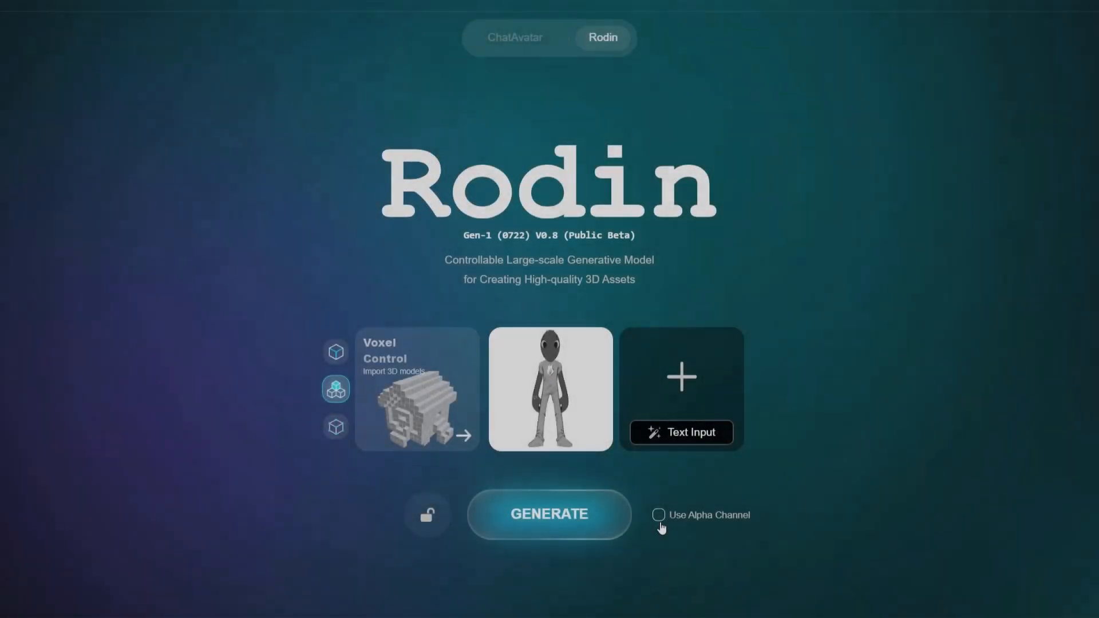
Generate the humanoid model from the grey image and preview its geometry in the asset window
click(549, 514)
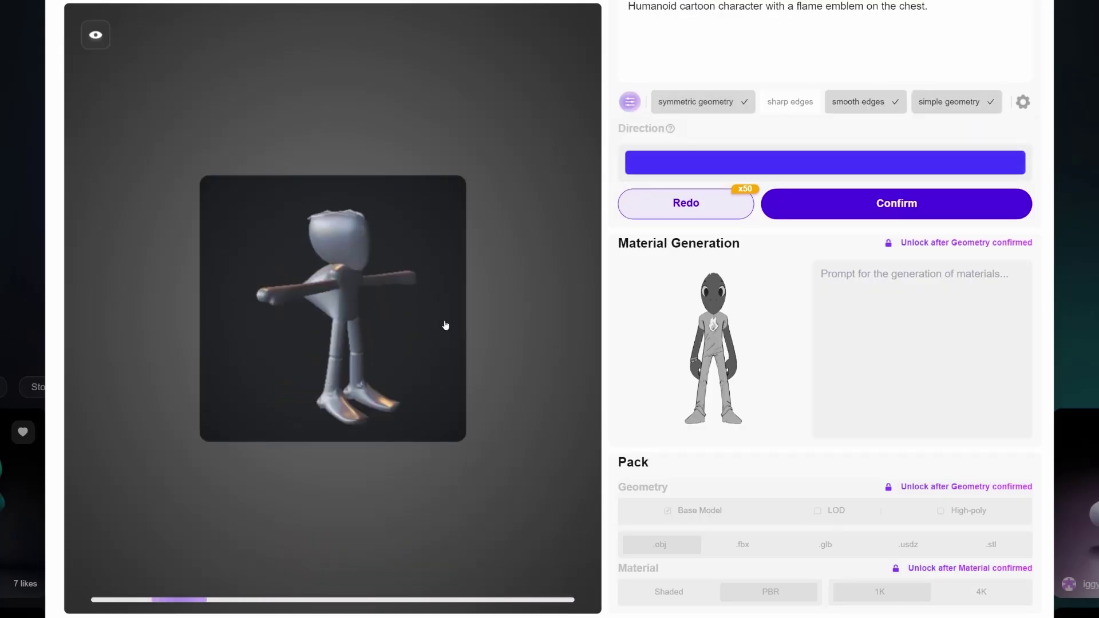
click(685, 203)
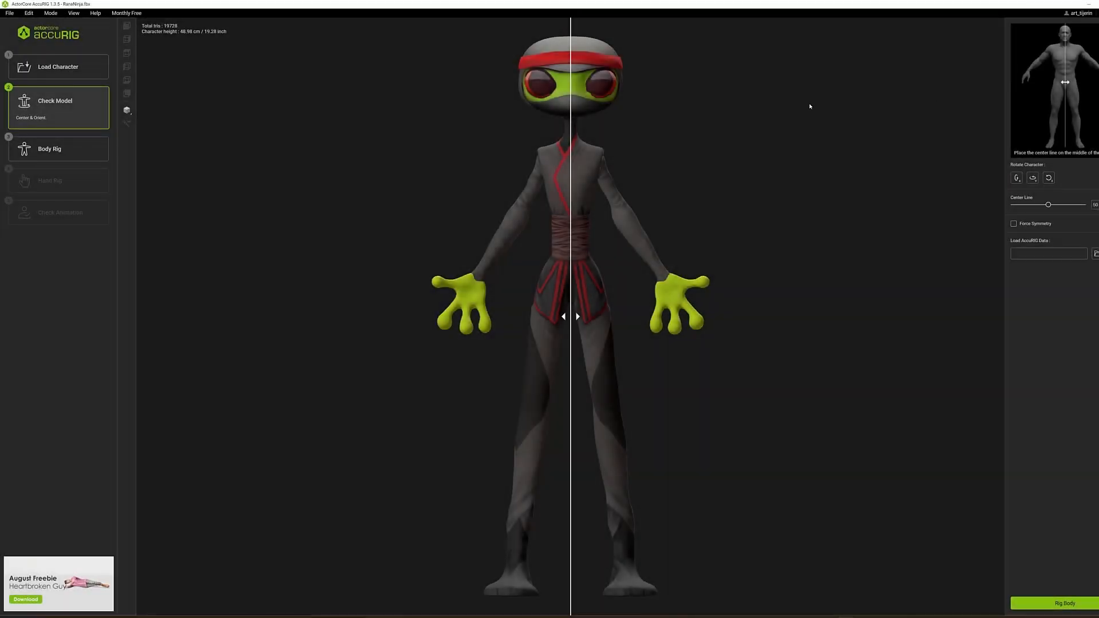
mouse_move(953, 422)
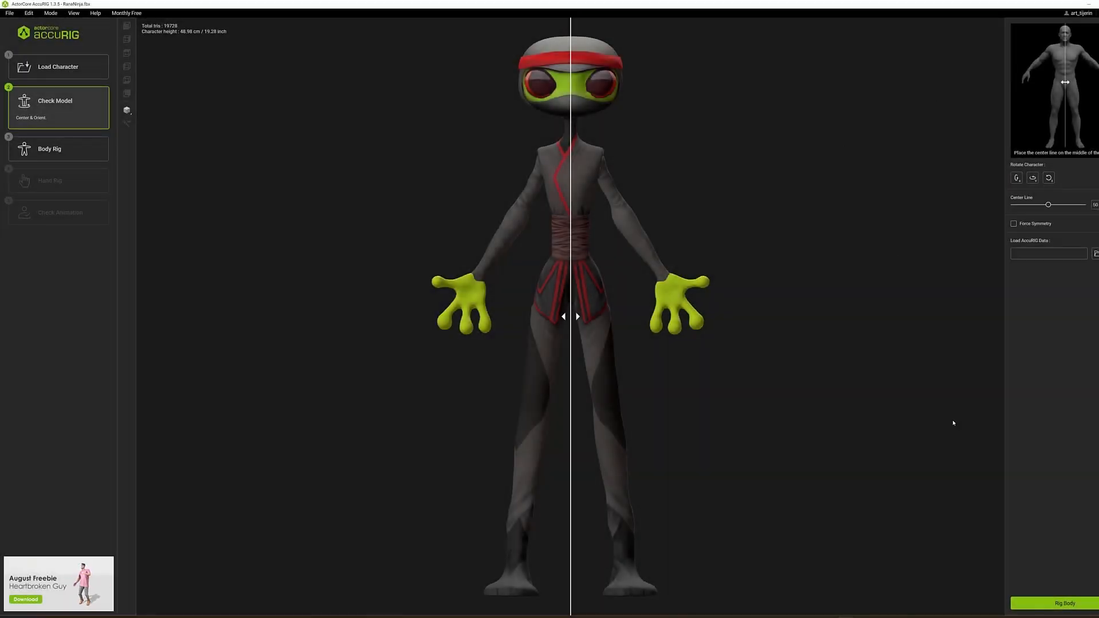
Place the frog's body joints, then begin the hand rig with four fingers per hand
click(1065, 603)
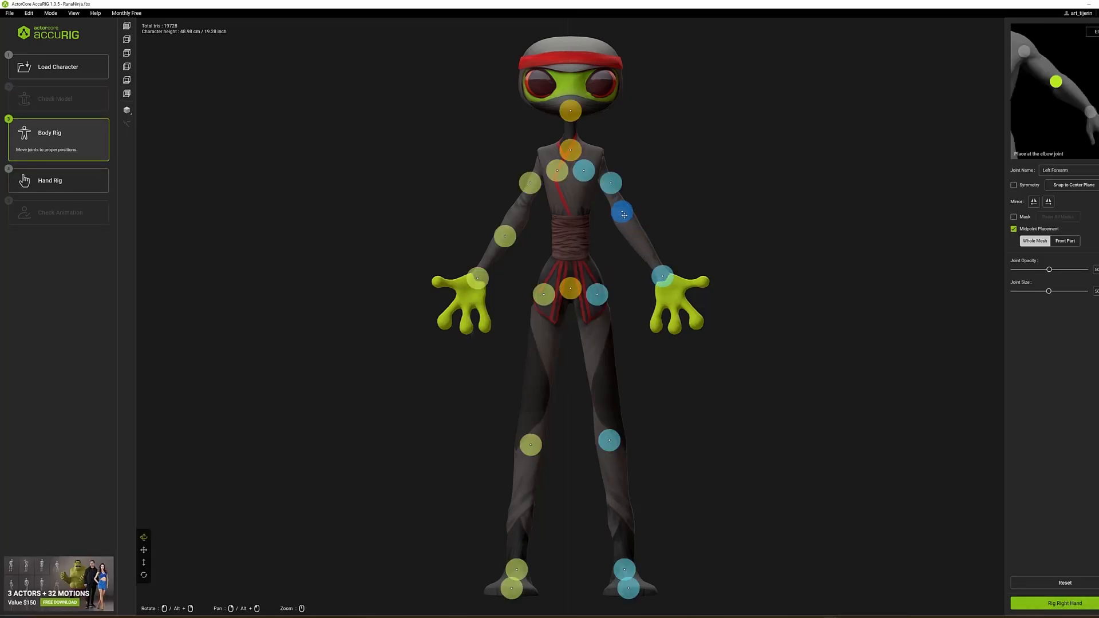
click(572, 149)
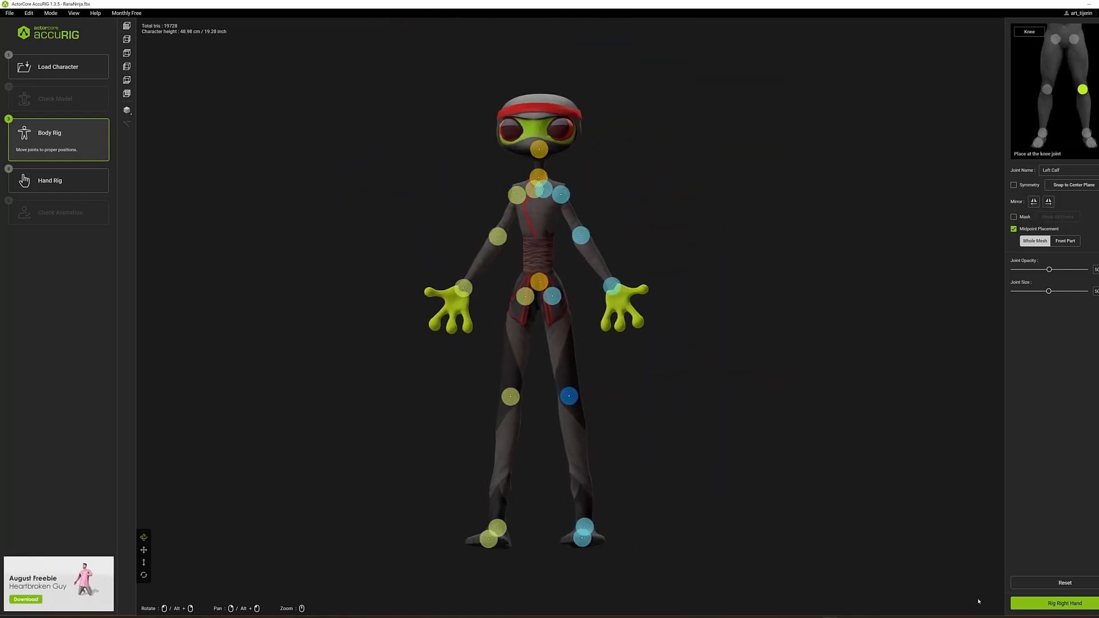
click(1064, 603)
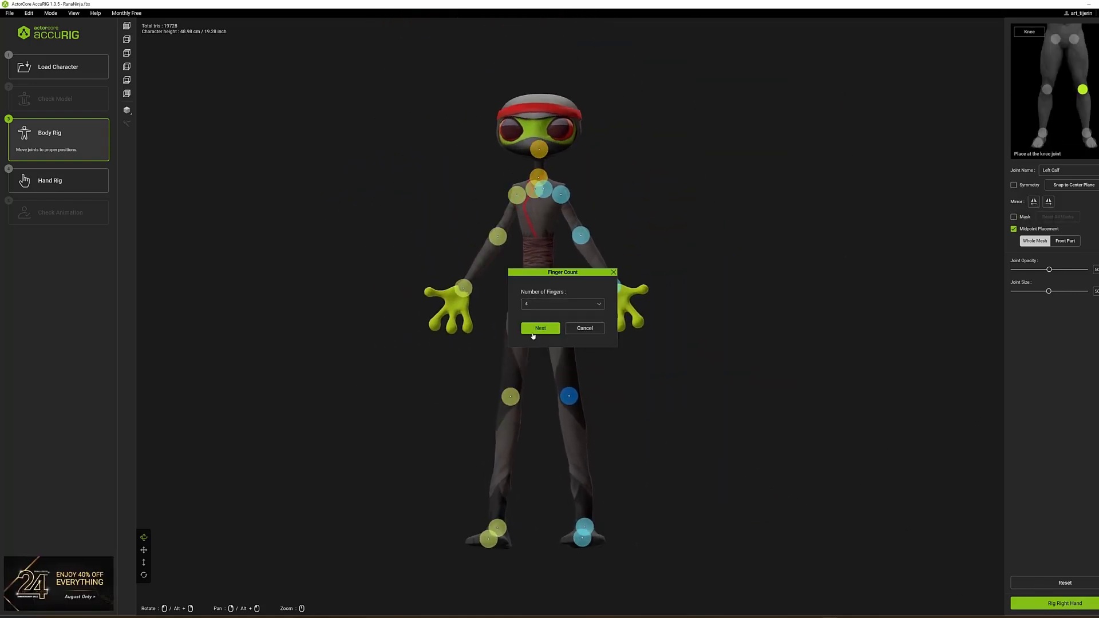
click(540, 328)
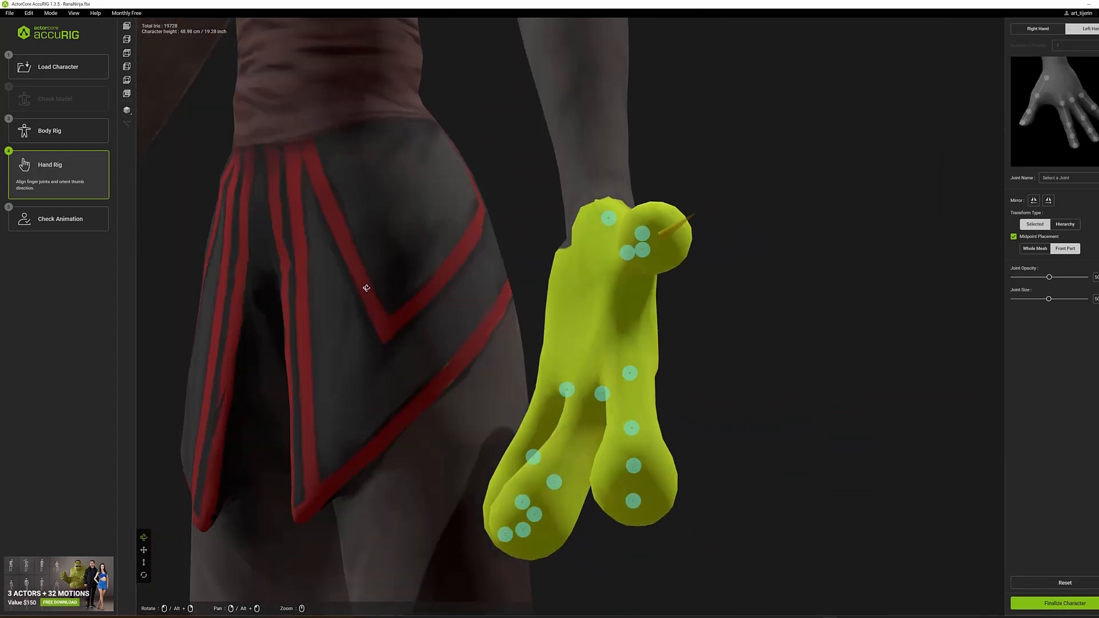
Finish the hand rig and move the ninja frog to the animation preview scene
click(1055, 603)
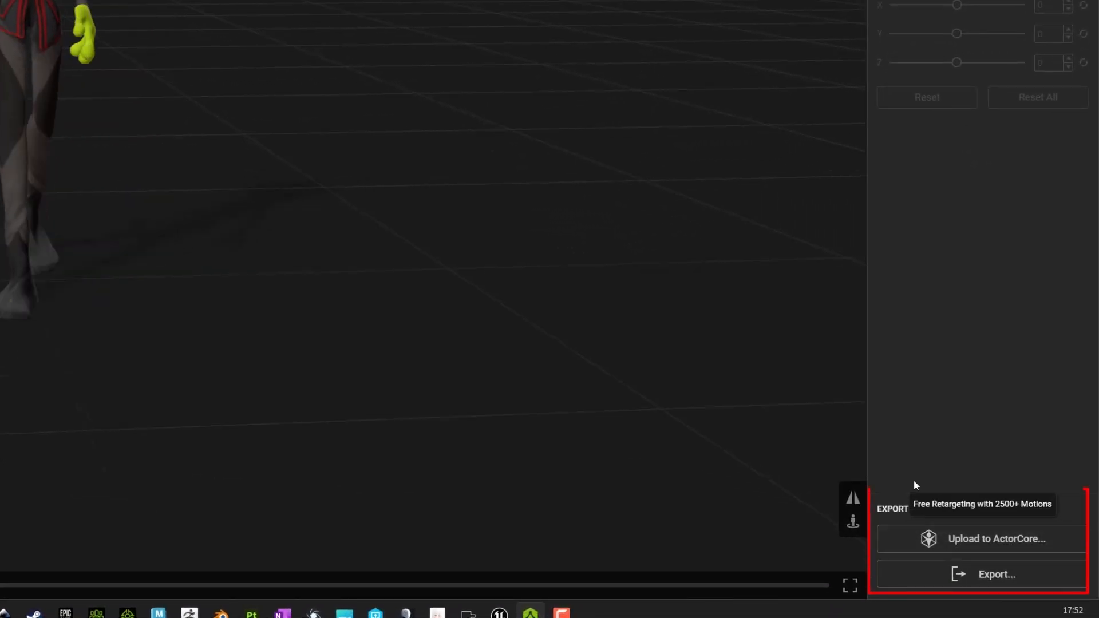
Upload the rigged frog to ActorCore, browse motions with RanaNinja as preview character, and open the Lady Agent pack
click(995, 538)
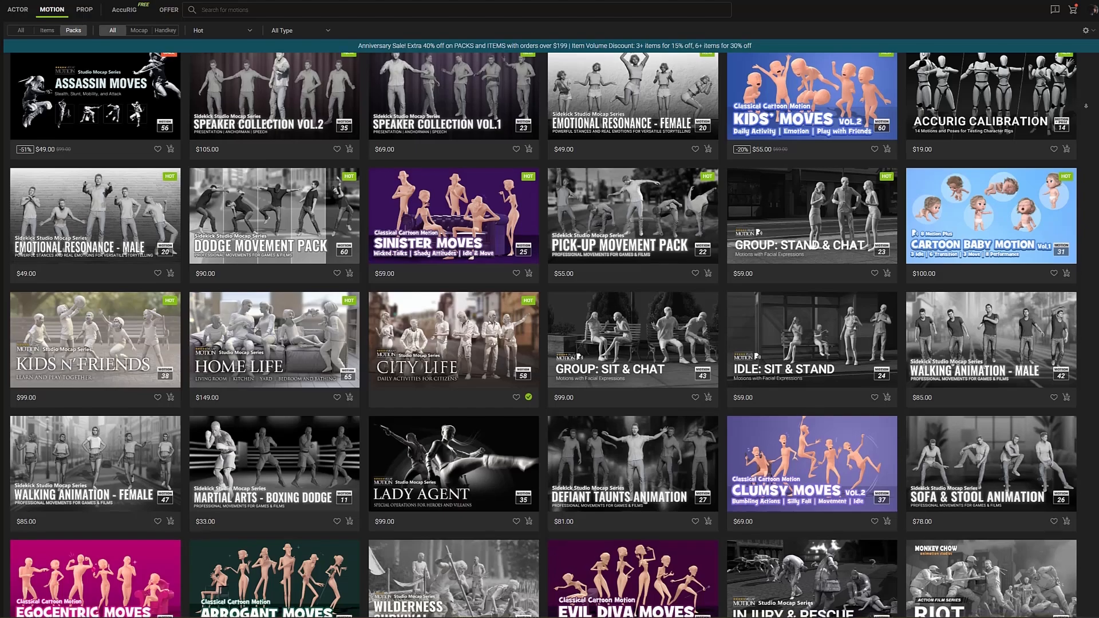
scroll(down, 3)
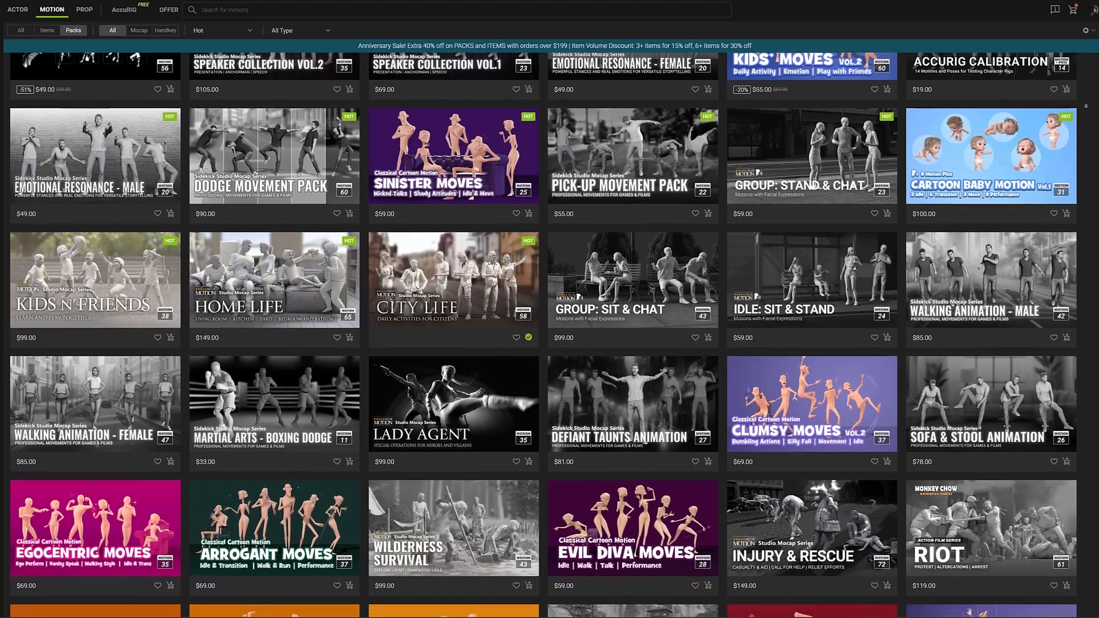
click(131, 9)
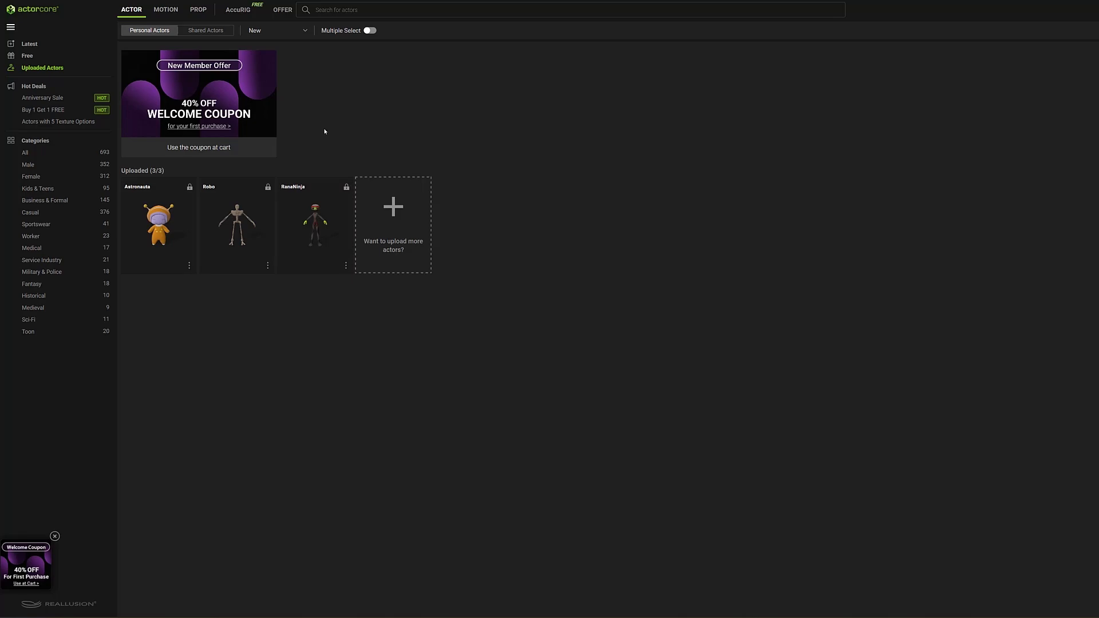
mouse_move(261, 345)
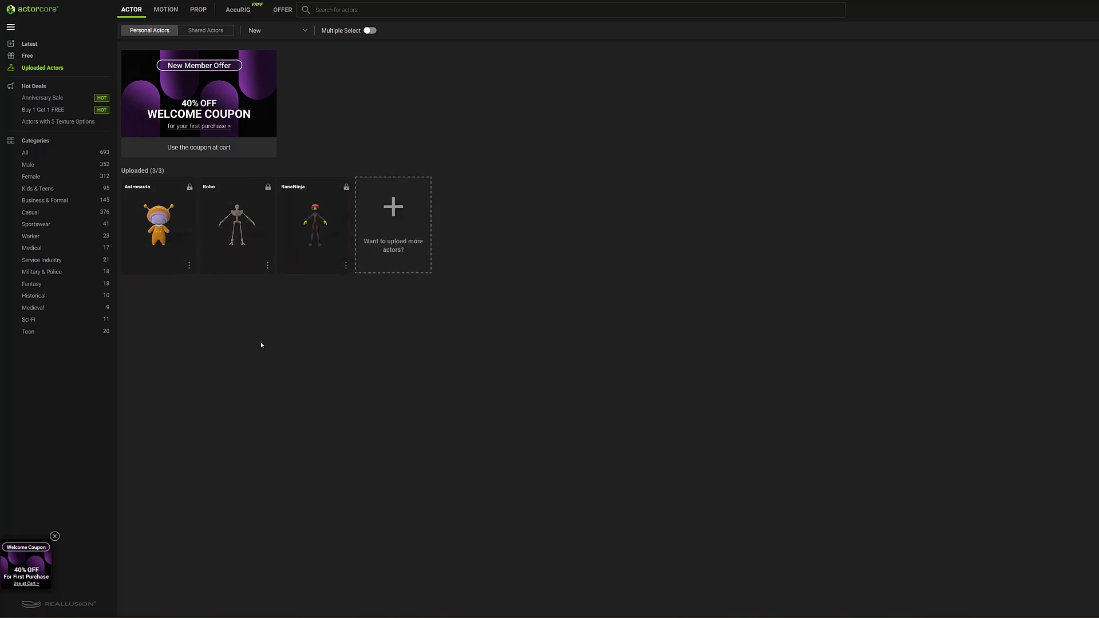
click(165, 9)
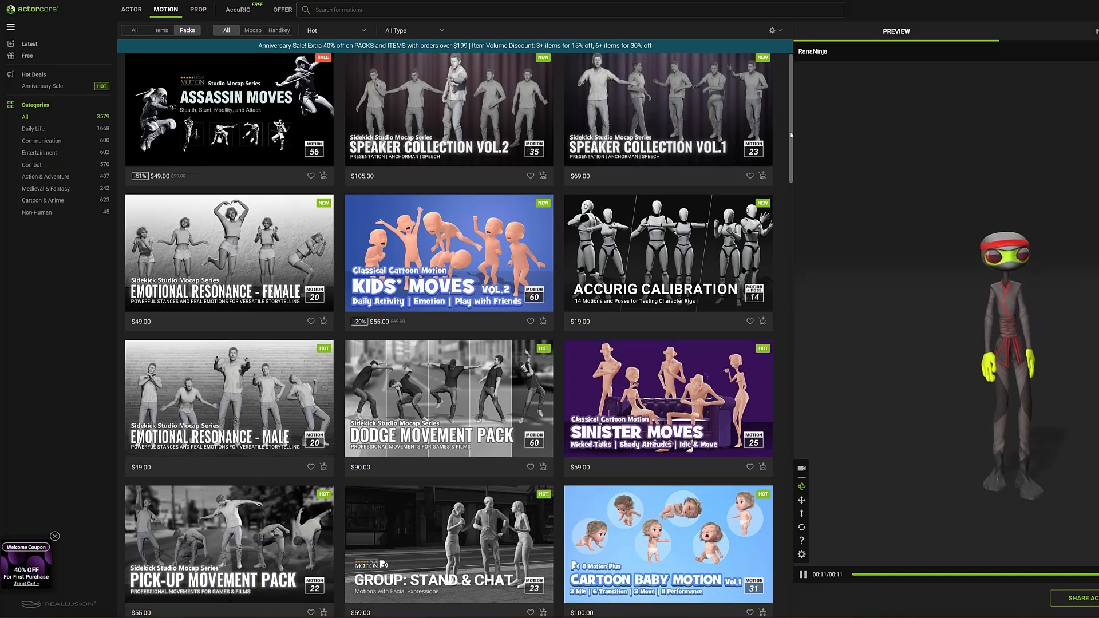
scroll(down, 3)
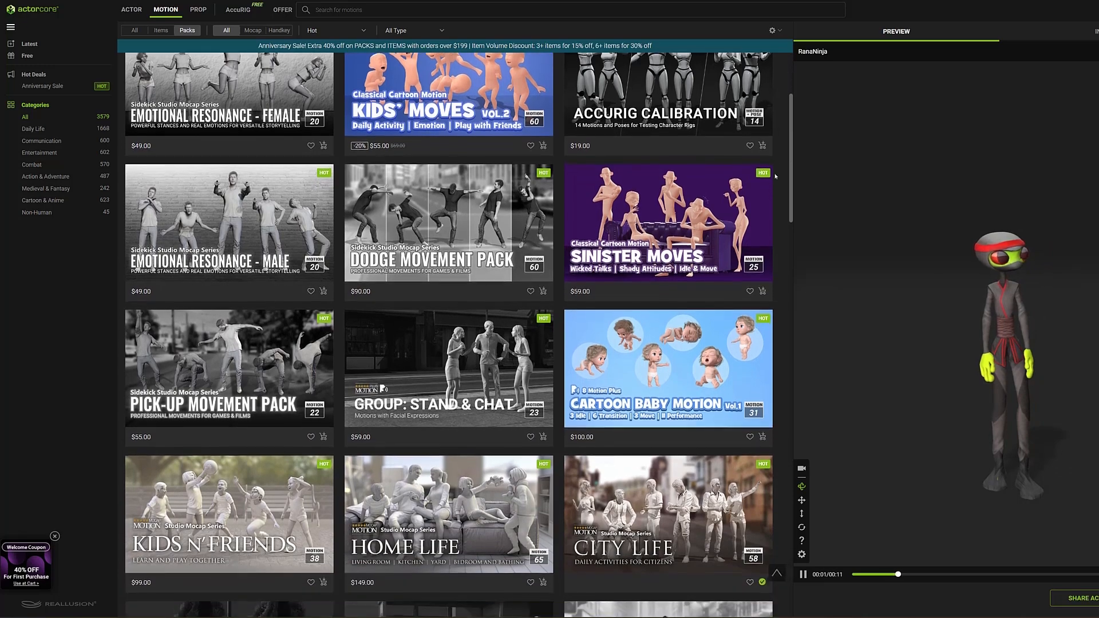
scroll(down, 3)
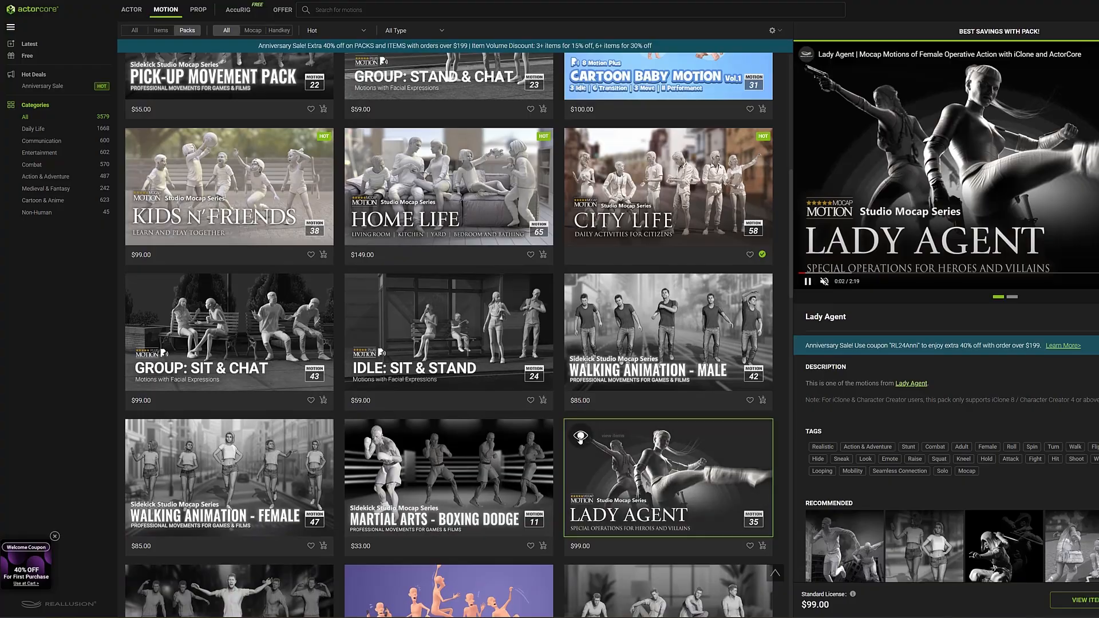
click(667, 477)
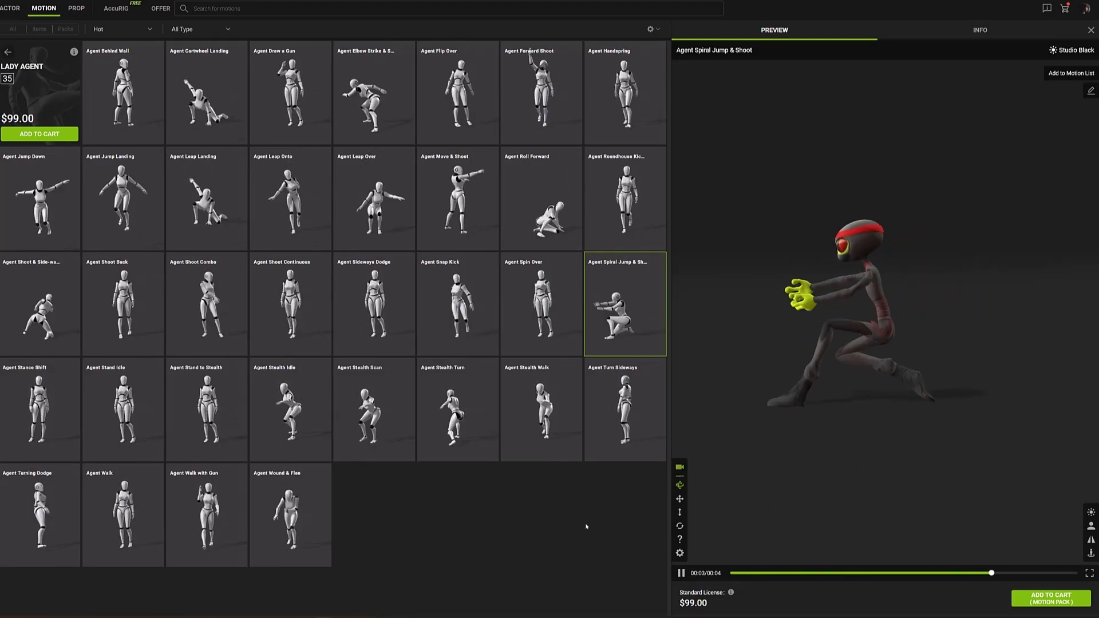
Choose RanaNinja as preview character and try a Lady Agent motion and the Hands Cork parkour motion
click(239, 22)
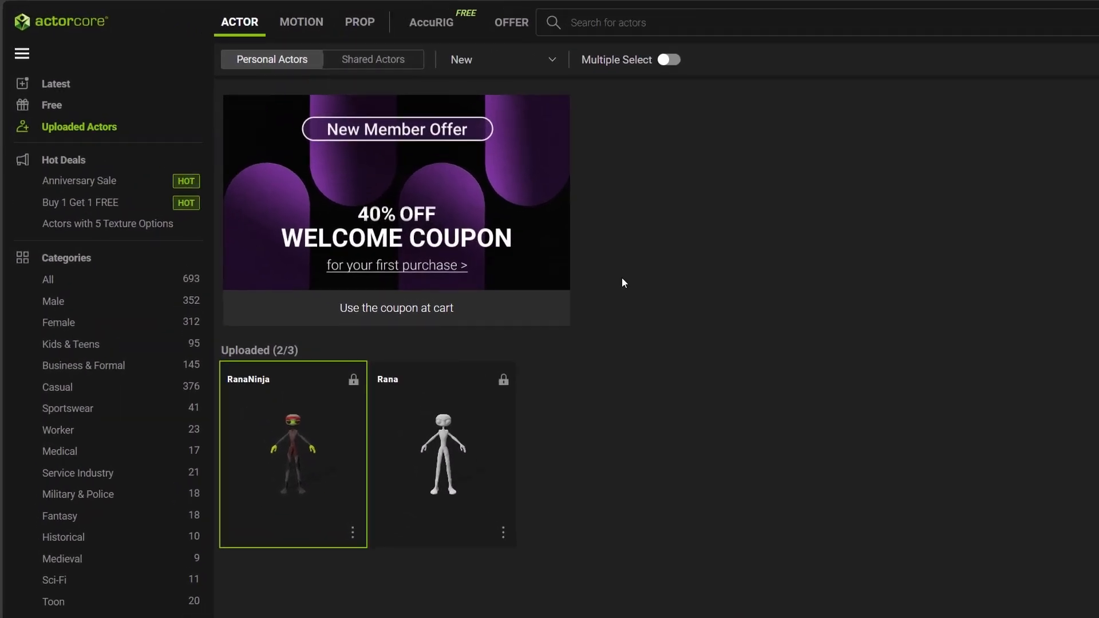
click(301, 22)
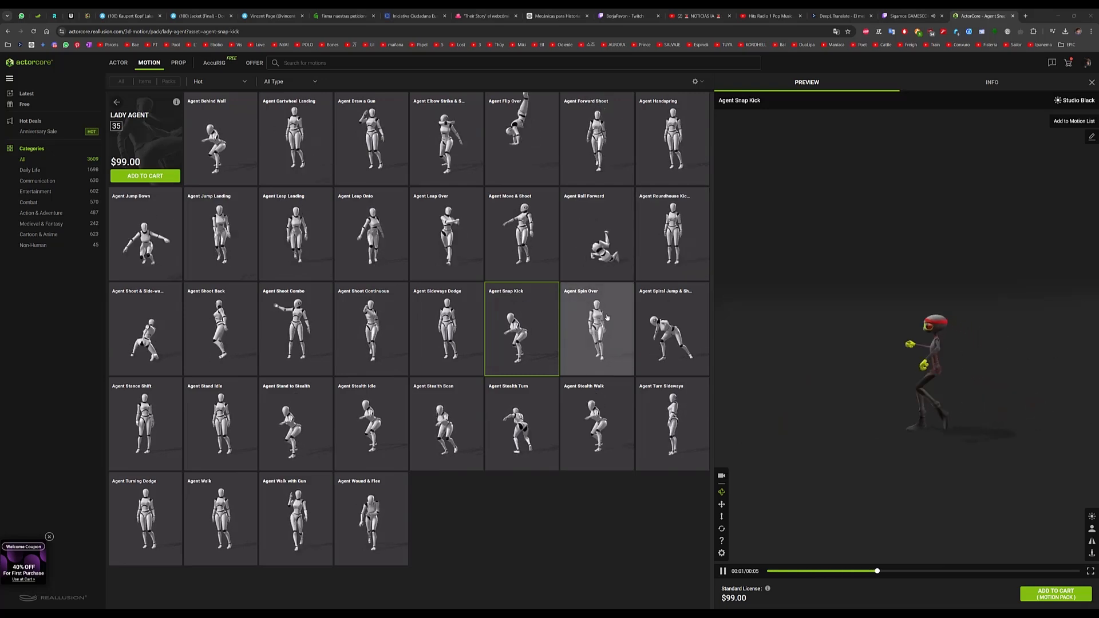
click(596, 330)
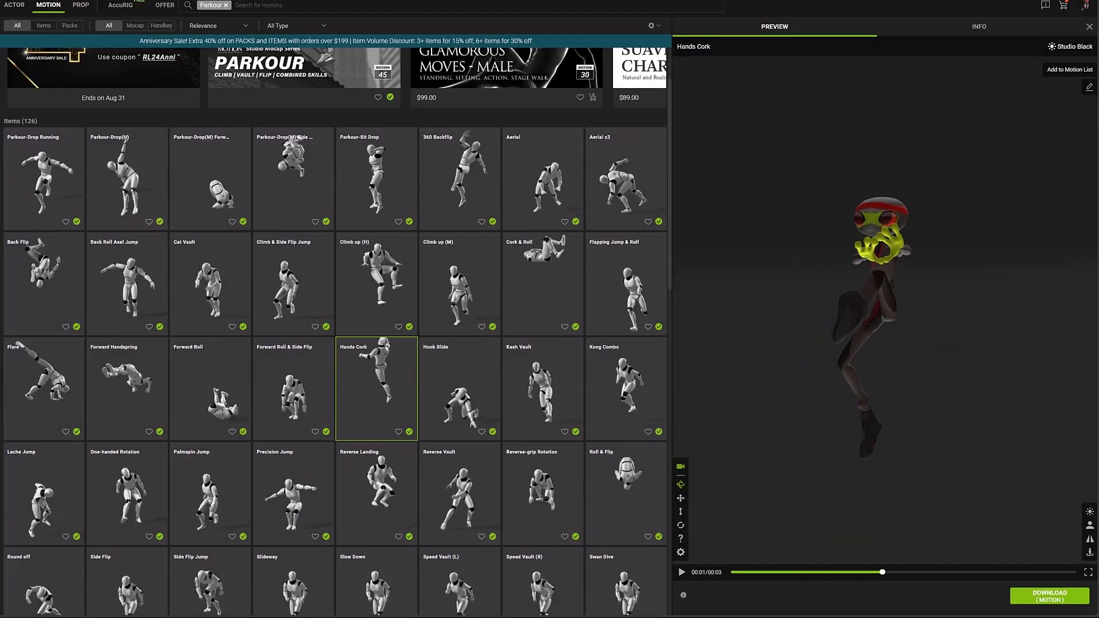
click(680, 572)
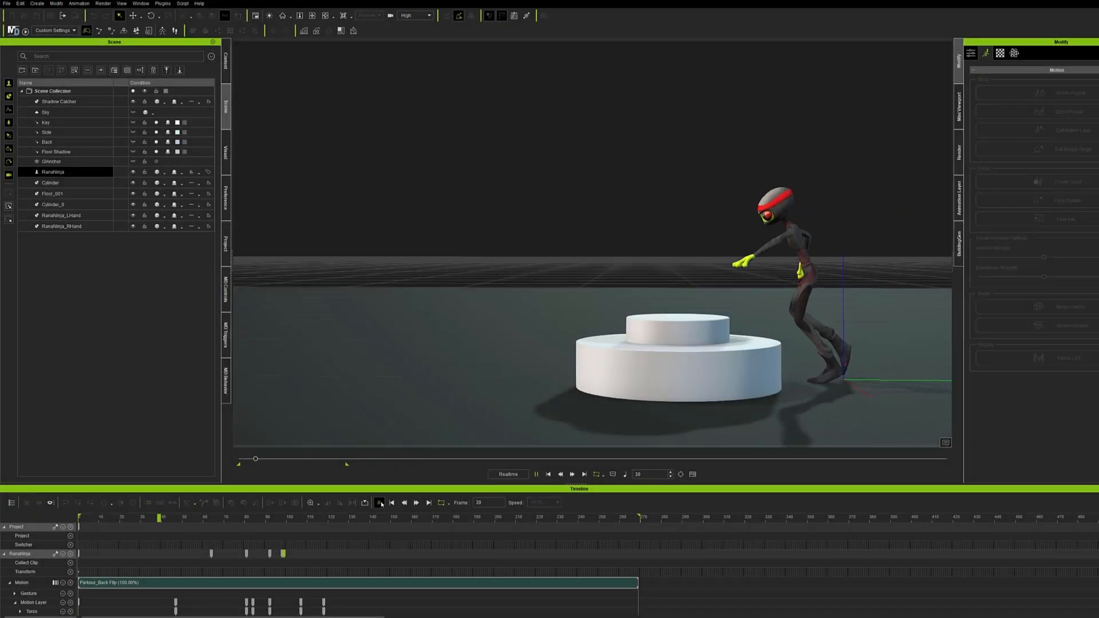
Play the Parkour_Back Flip clip onto the cylinder and expand the head's motion layer keys
click(381, 502)
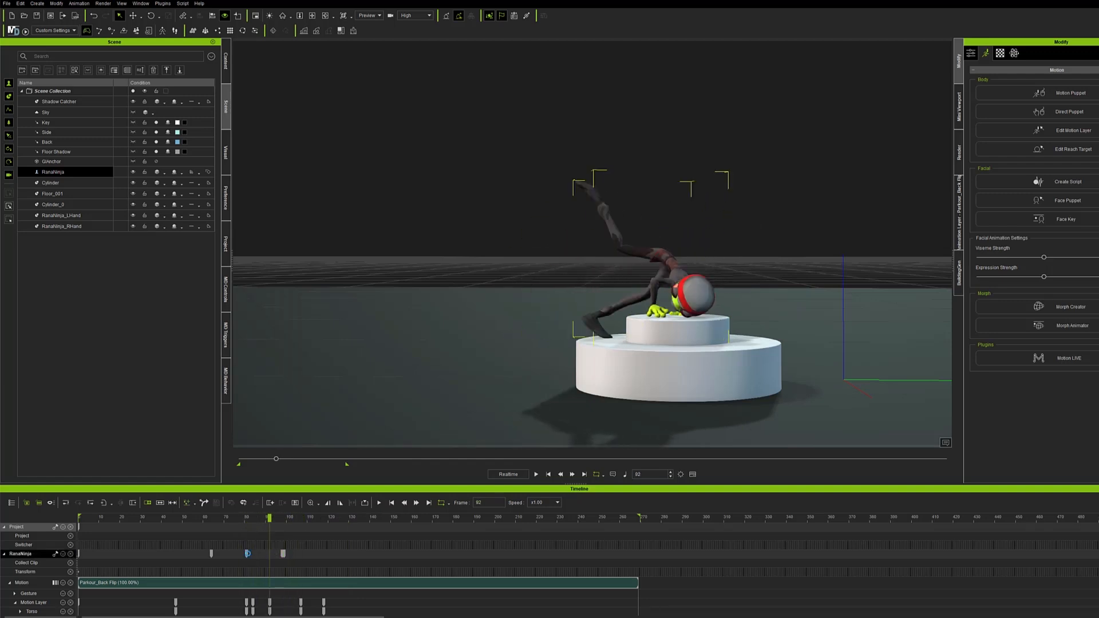
scroll(down, 3)
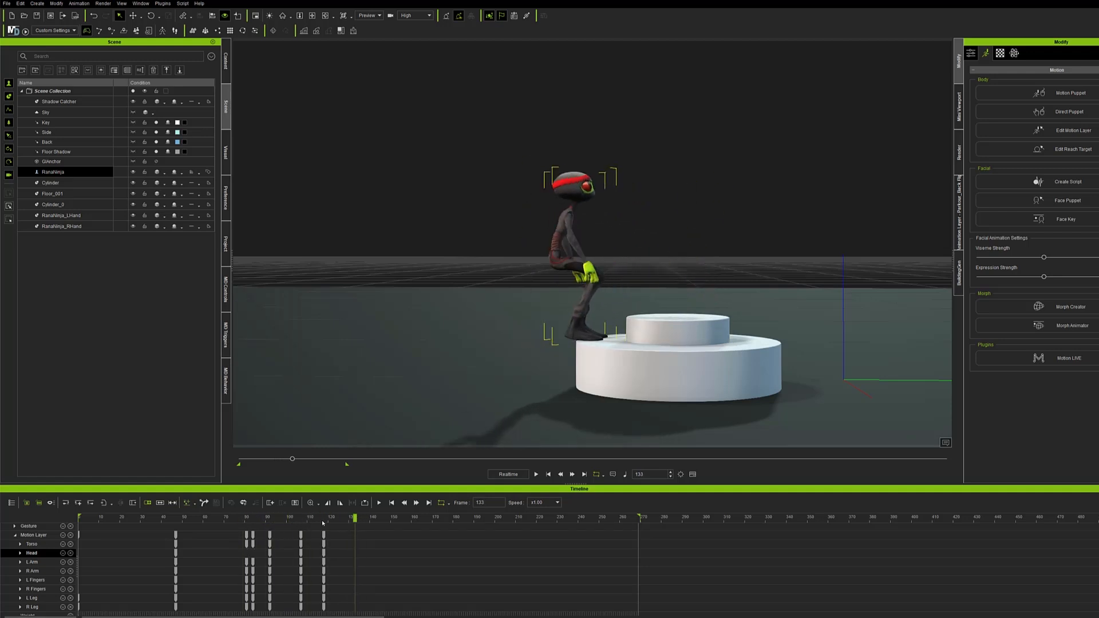
click(536, 474)
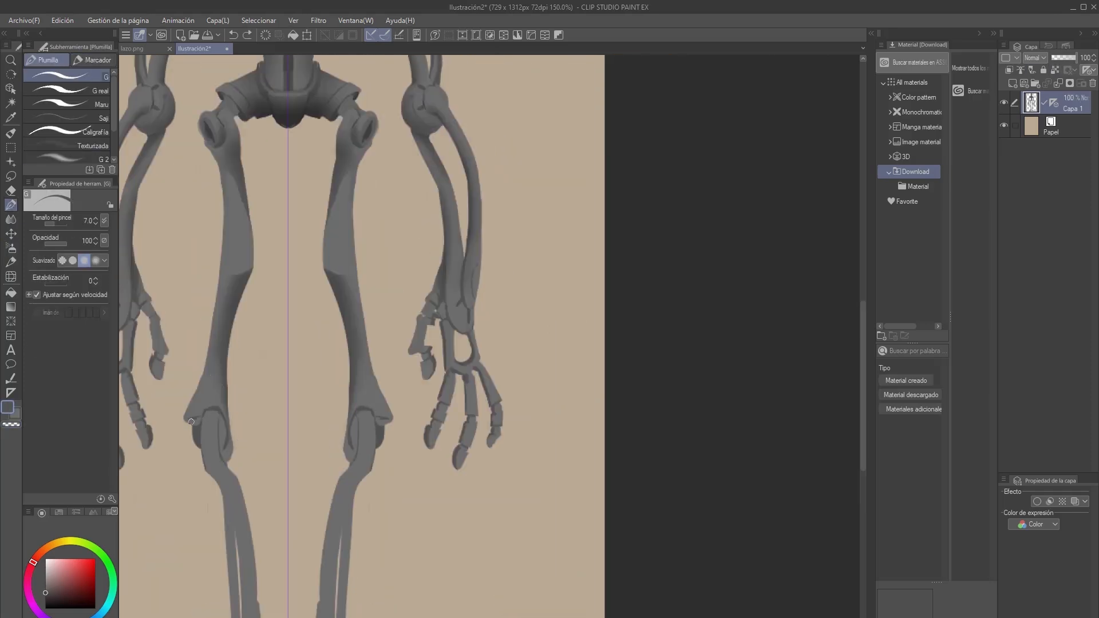
Scroll the Rodin home page with the skeletal robot drawing loaded as reference
scroll(down, 3)
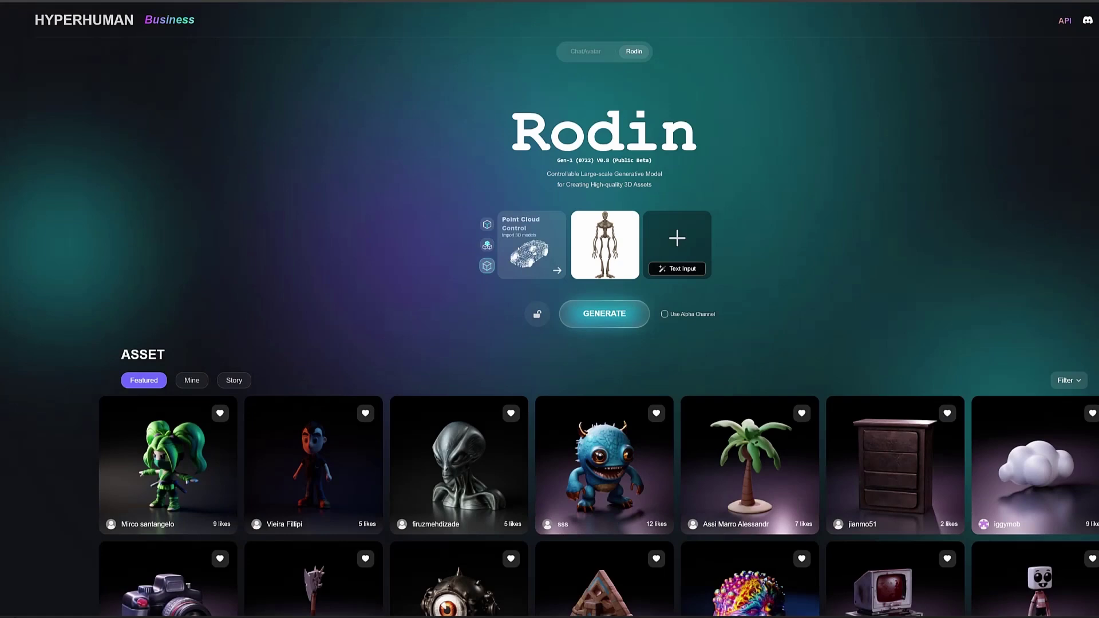
Generate untextured 3D geometry of the skeletal robot from its reference image
click(603, 314)
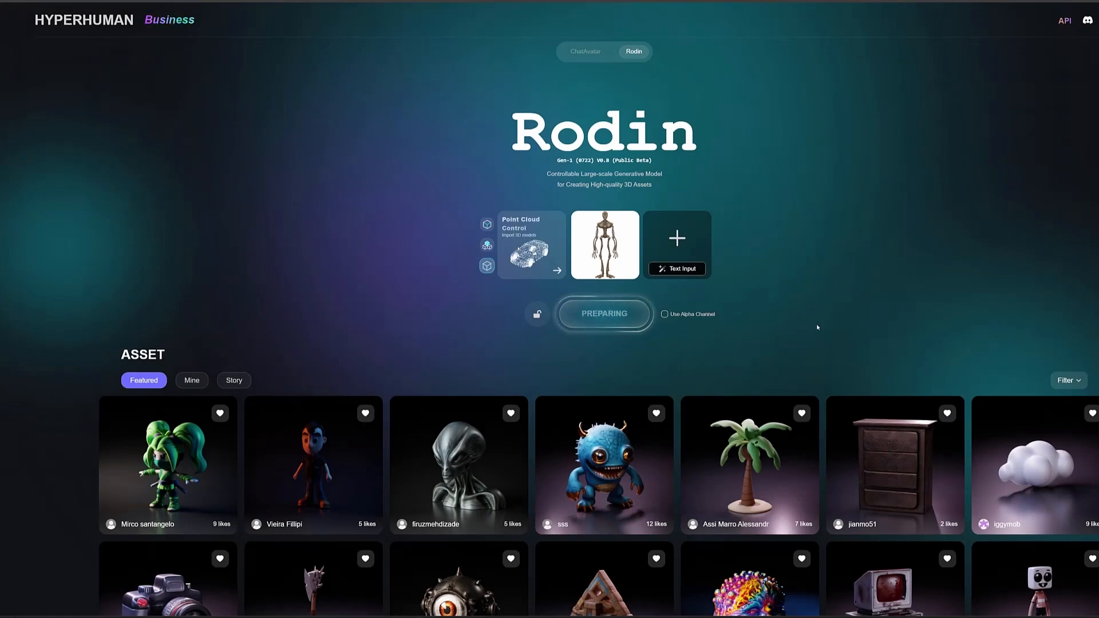
click(605, 243)
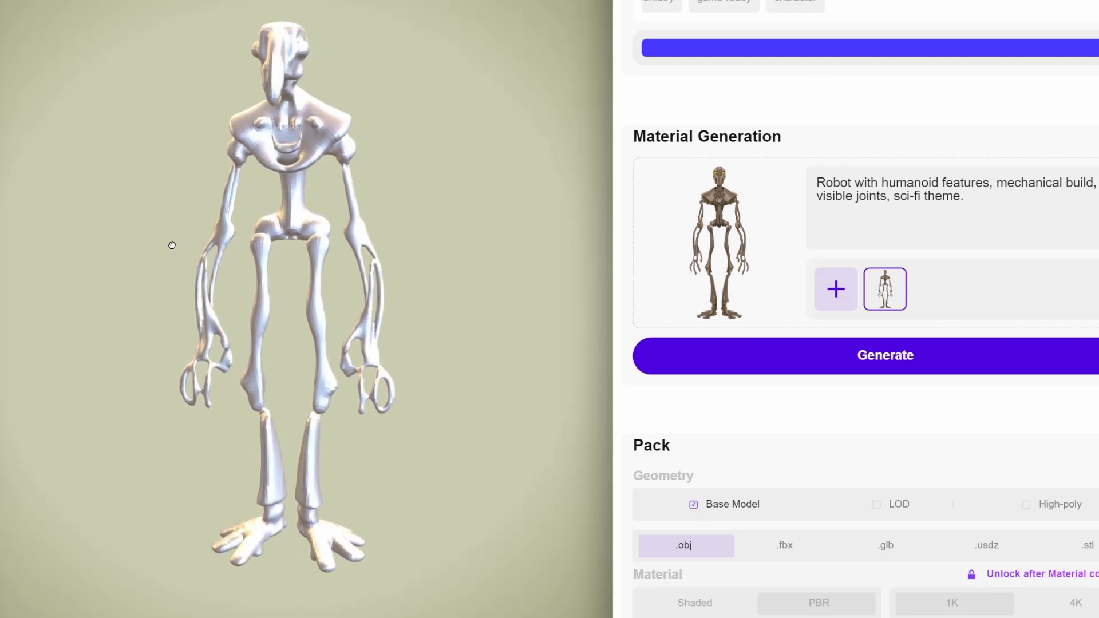
click(884, 355)
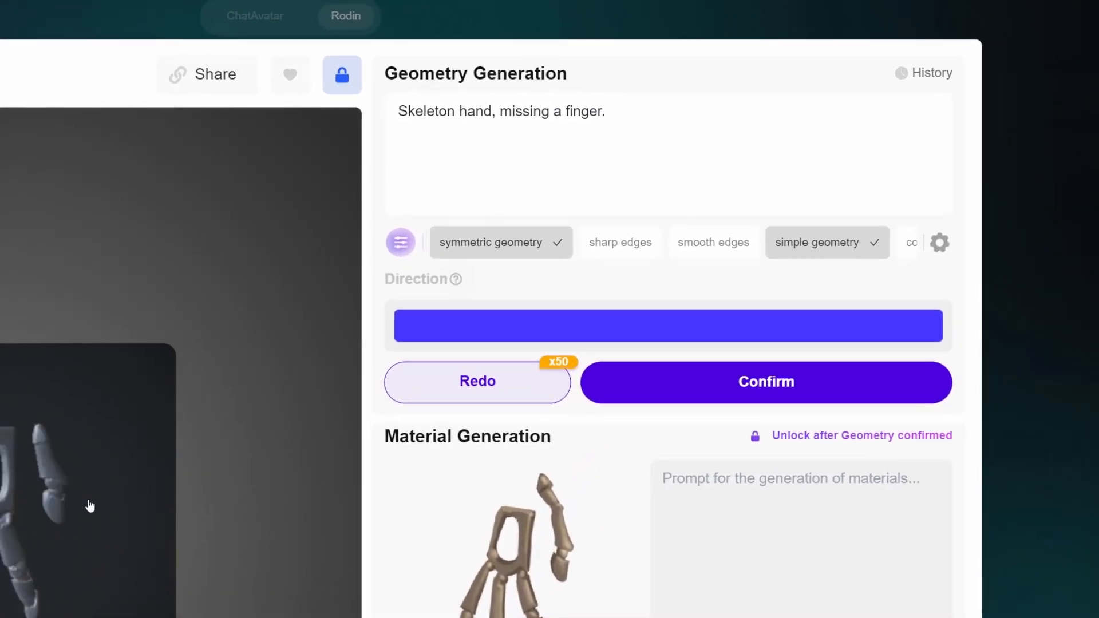
Load the robot head asset's untextured mesh into the Mesh Editor
click(765, 382)
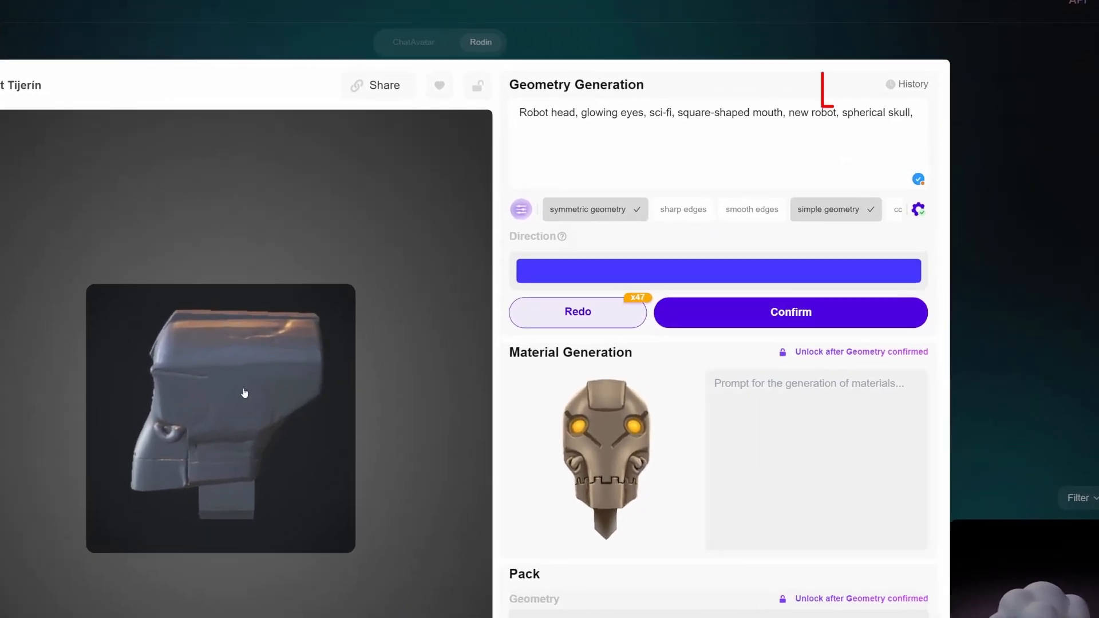
click(790, 312)
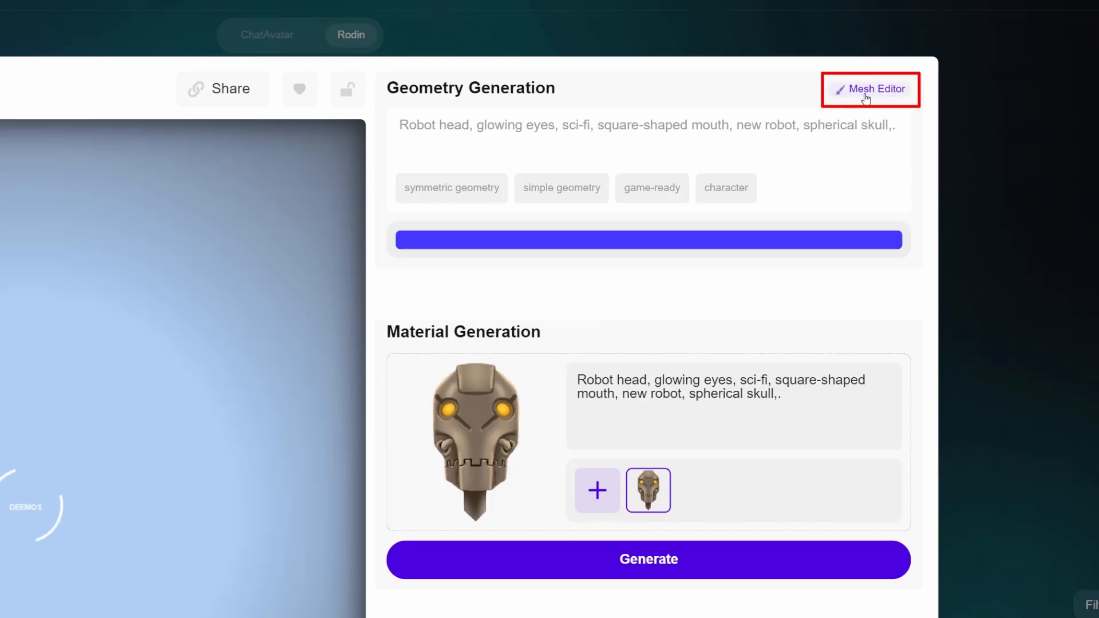
click(870, 89)
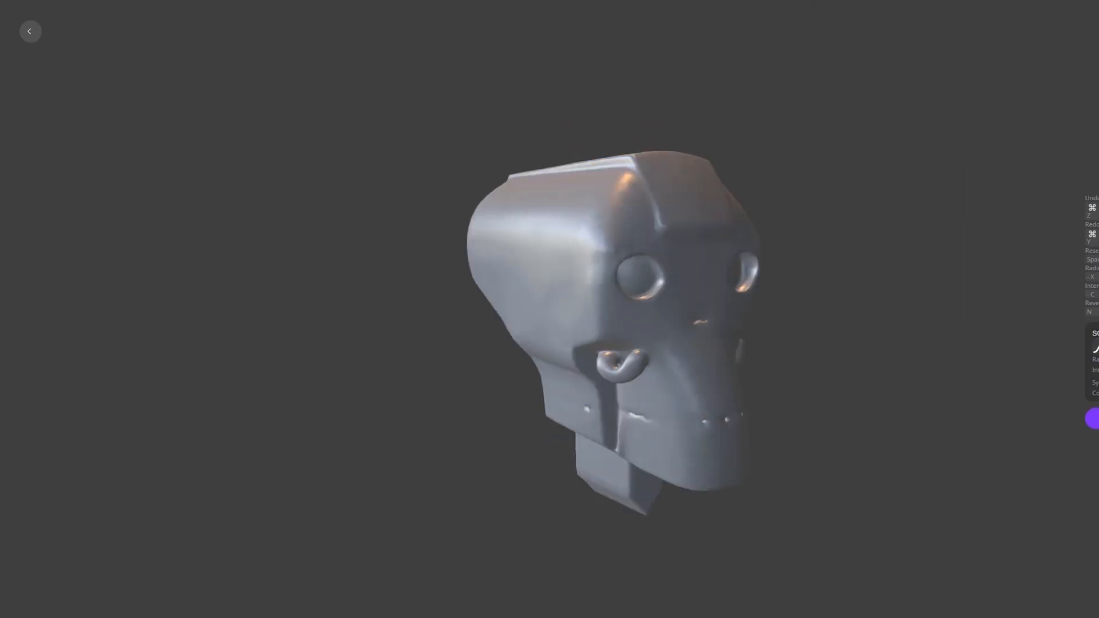